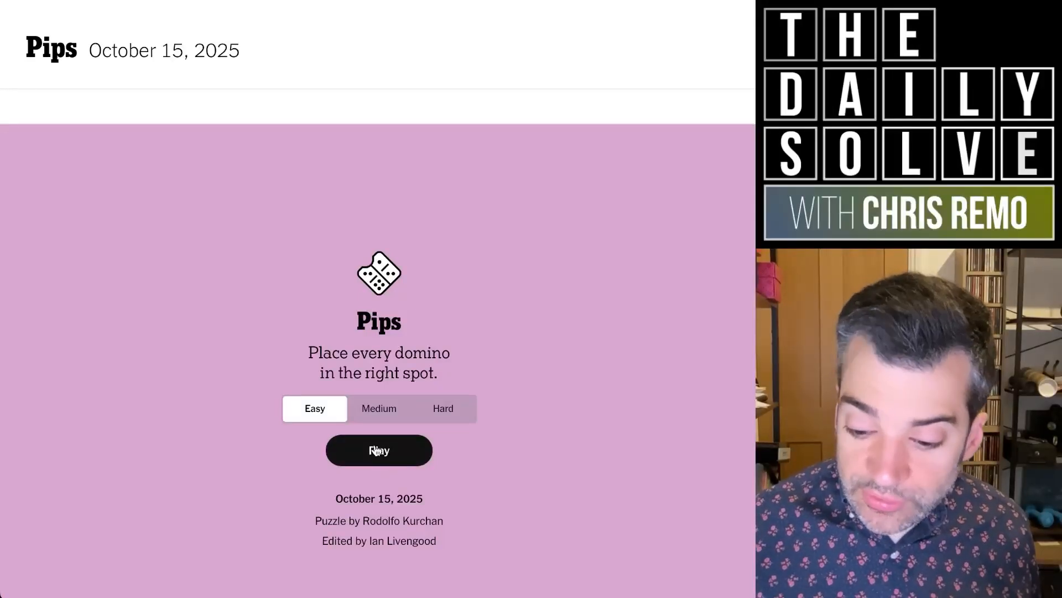
Start the easy Pips puzzle and bring its board into view
{"action": "left_click", "coordinate": [379, 451]}
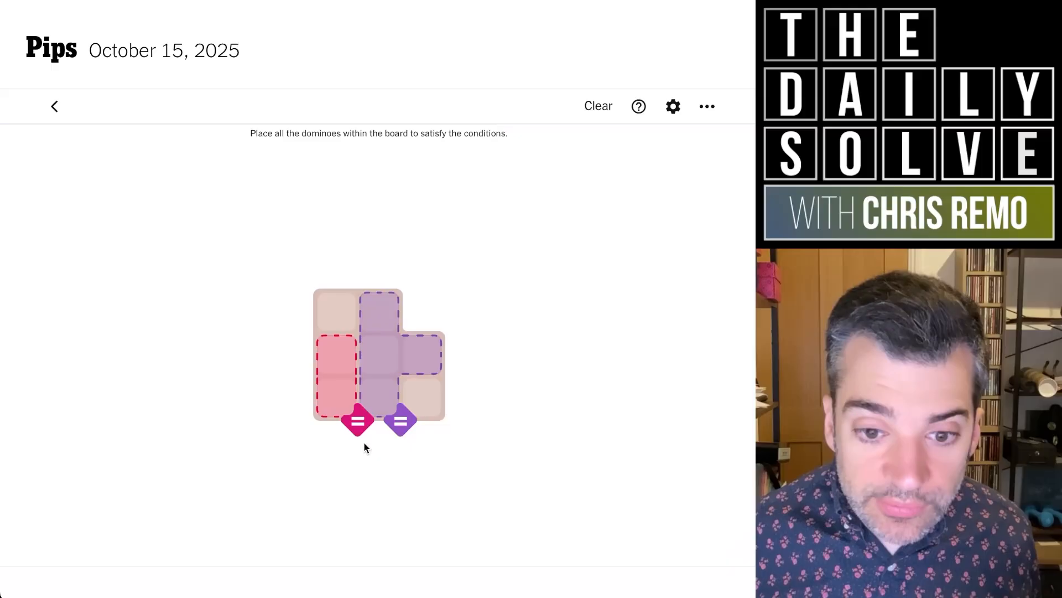
{"action": "scroll", "scroll_direction": "down", "scroll_amount": 3}
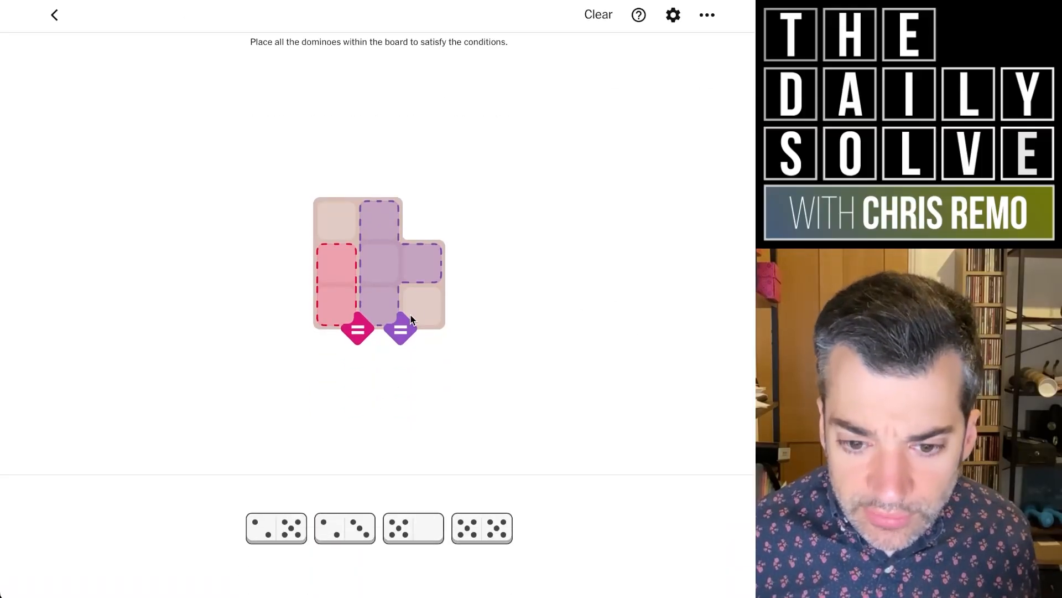
{"action": "mouse_move", "coordinate": [403, 255]}
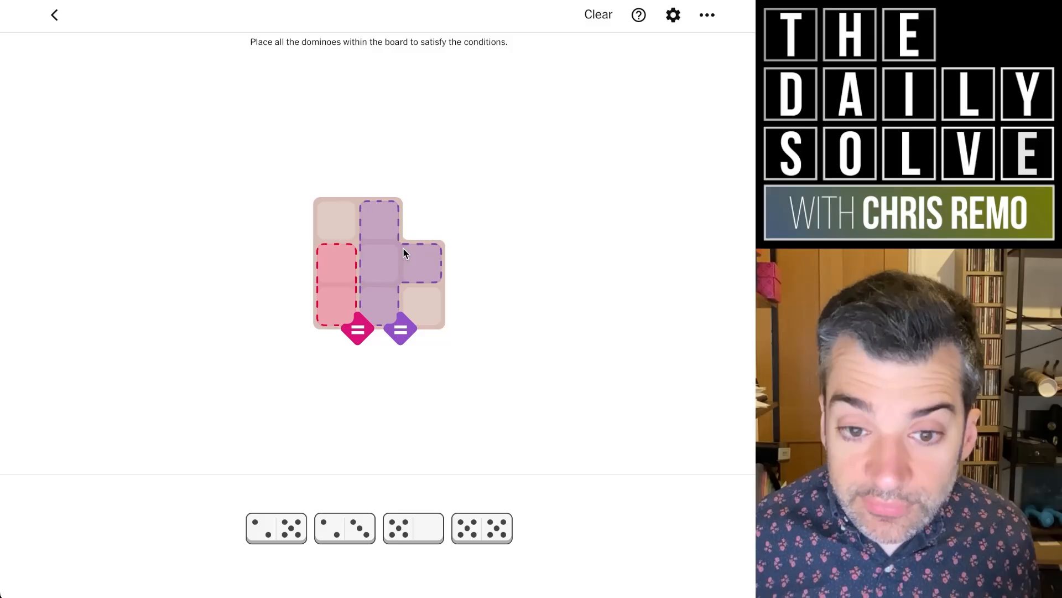
{"action": "mouse_move", "coordinate": [376, 300]}
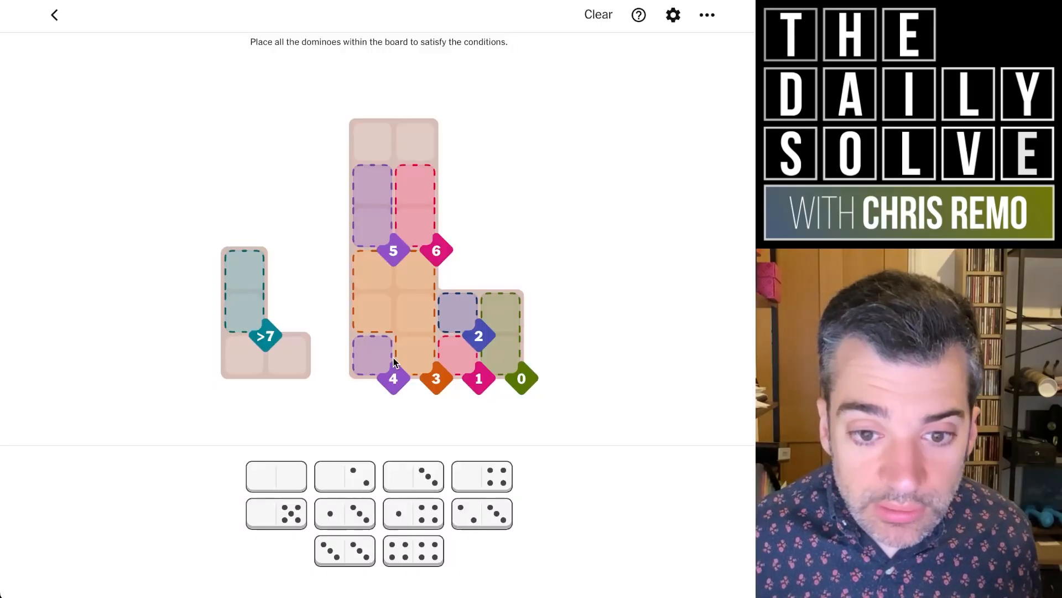
{"action": "mouse_move", "coordinate": [584, 384]}
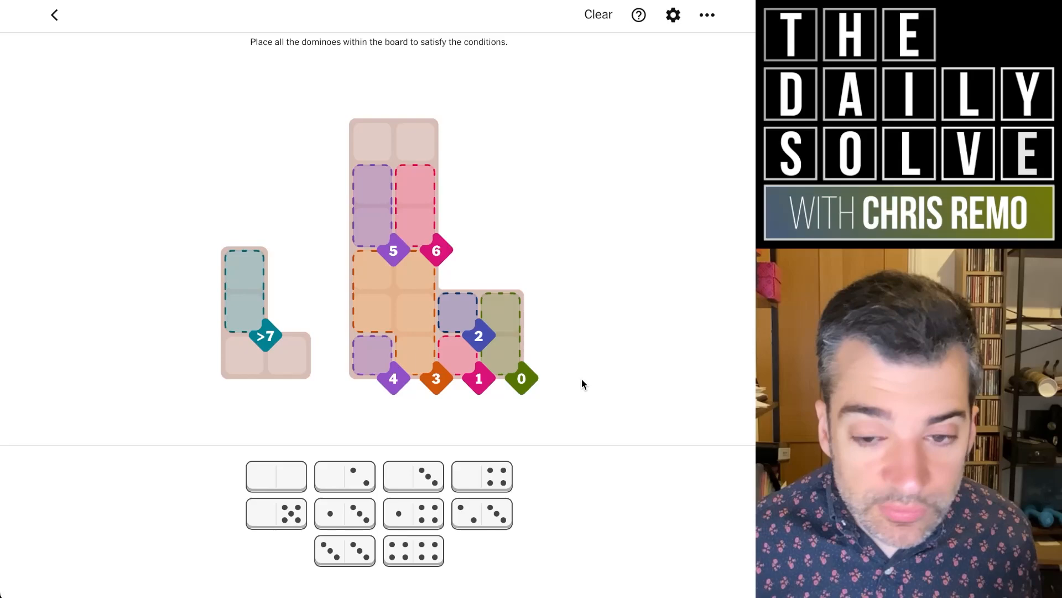
{"action": "mouse_move", "coordinate": [502, 348]}
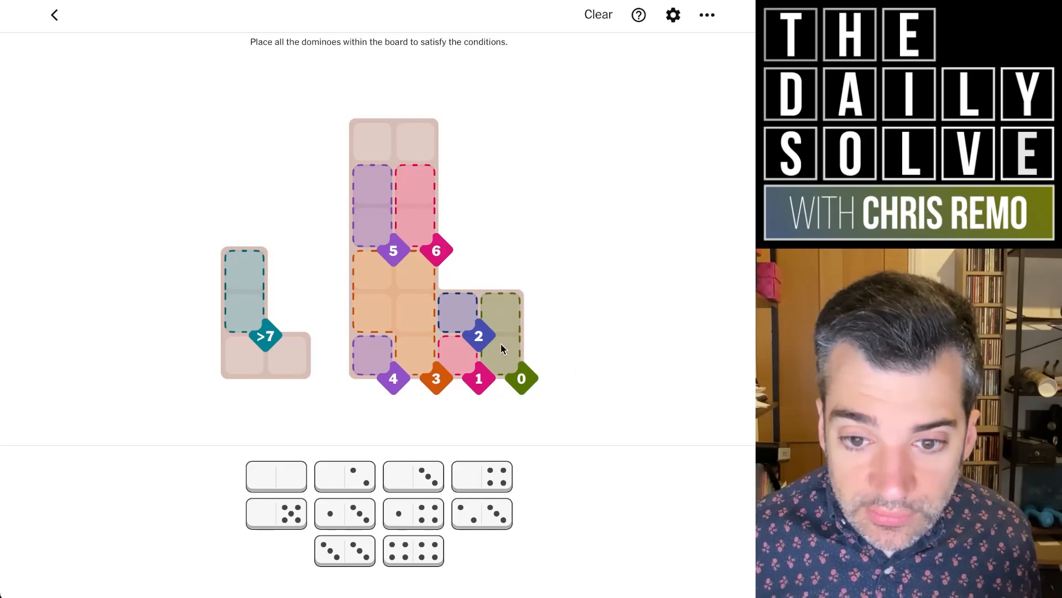
{"action": "mouse_move", "coordinate": [493, 322]}
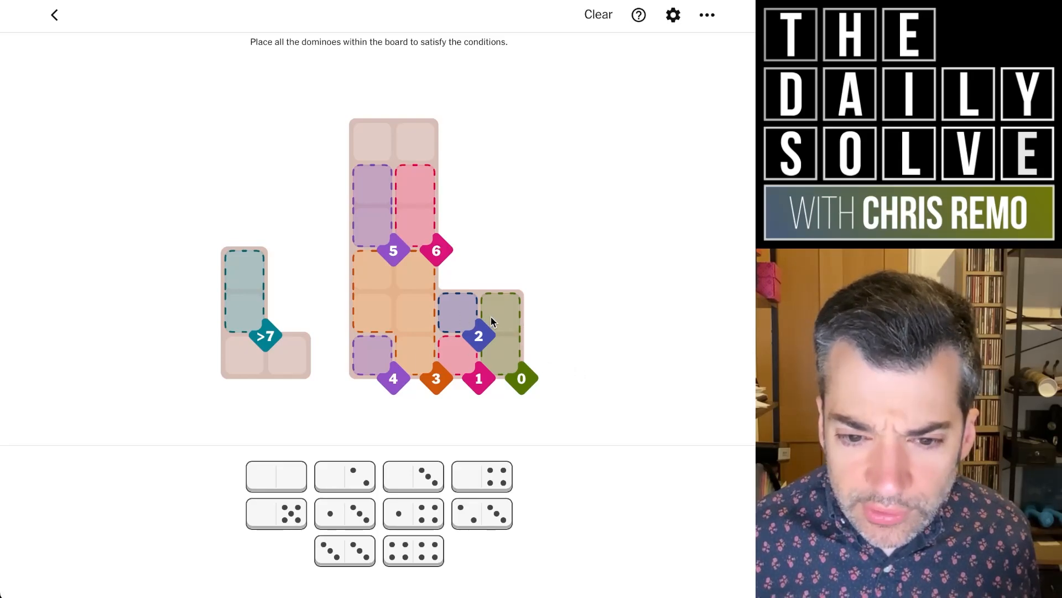
{"action": "mouse_move", "coordinate": [489, 342]}
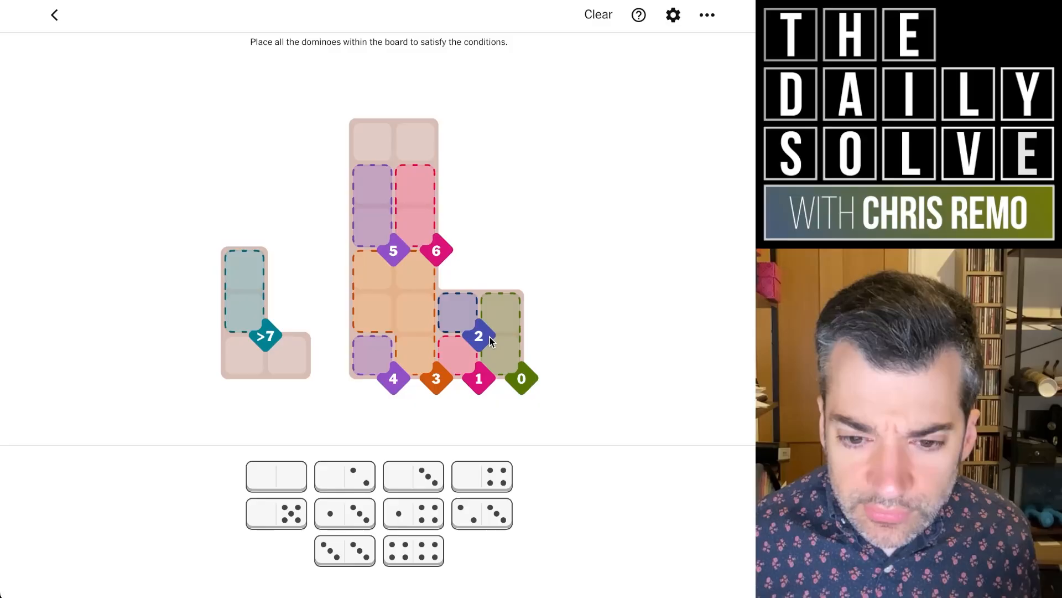
{"action": "mouse_move", "coordinate": [492, 357]}
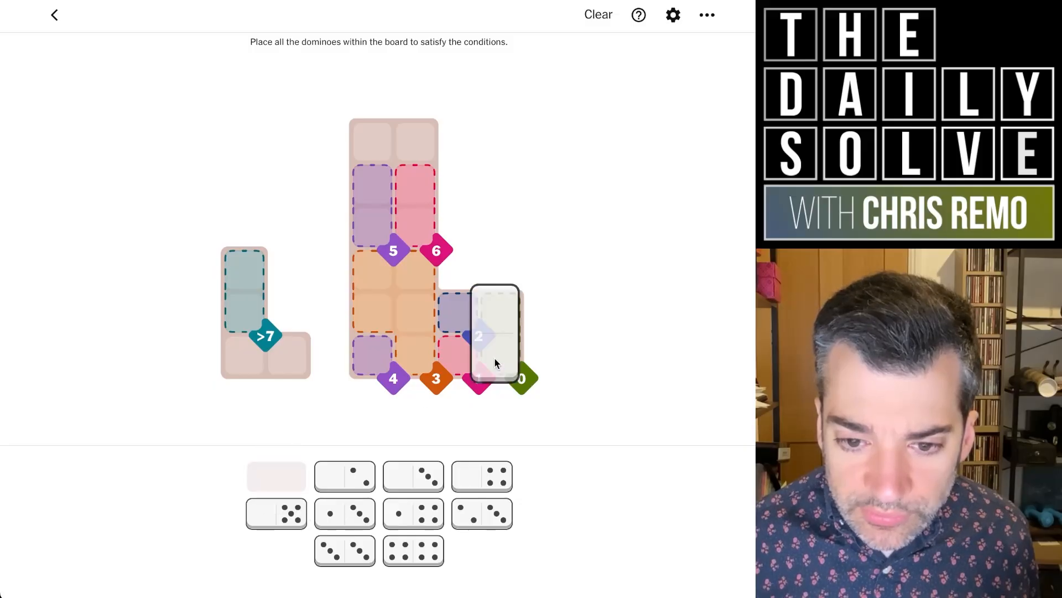
Place the blank domino in the medium board's zero-sum region
{"action": "left_click", "coordinate": [494, 332]}
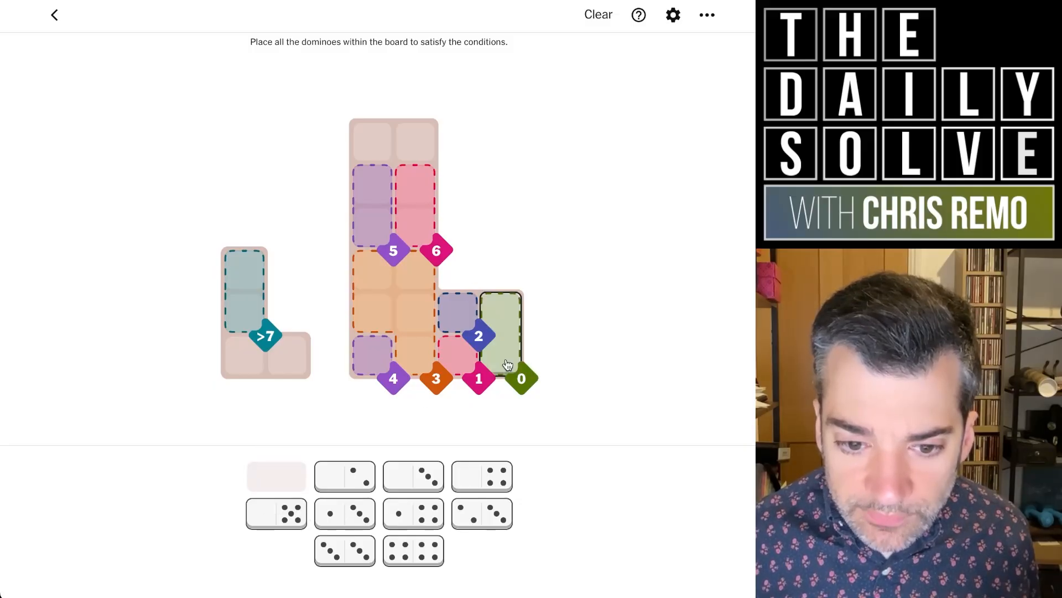
{"action": "mouse_move", "coordinate": [447, 517]}
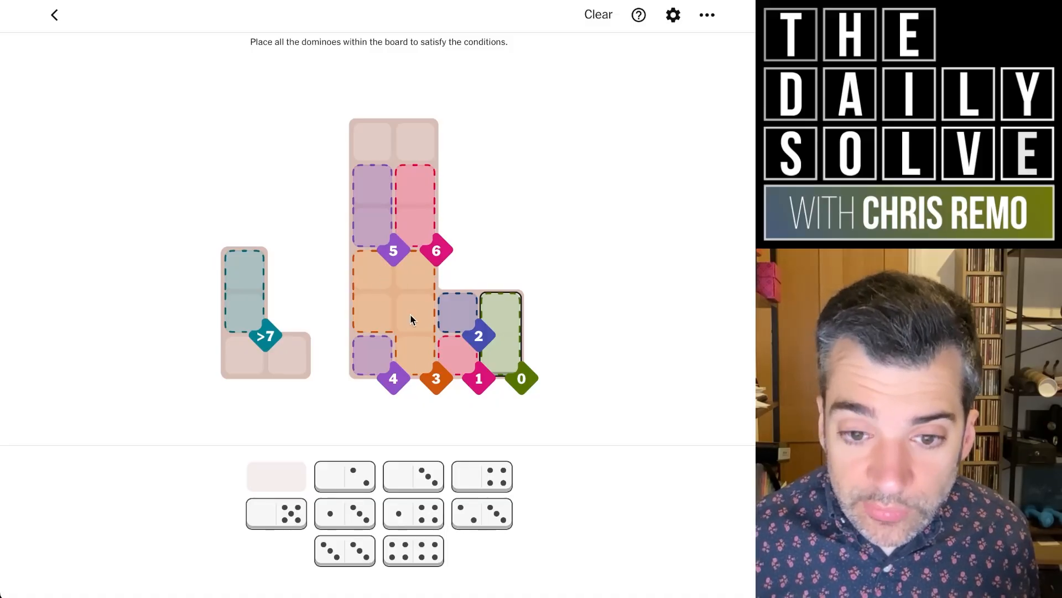
{"action": "mouse_move", "coordinate": [427, 394]}
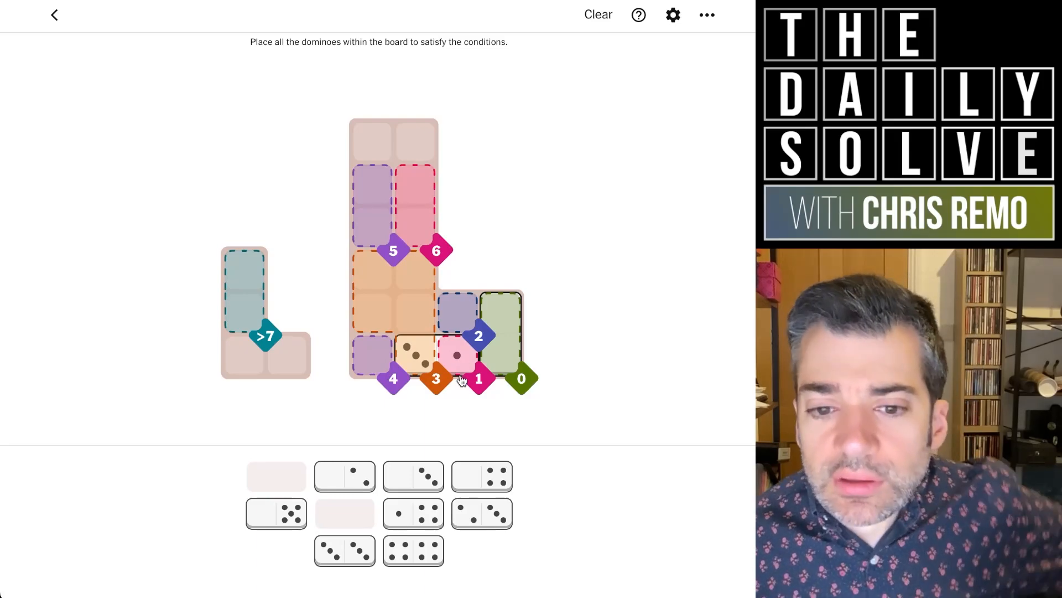
{"action": "mouse_move", "coordinate": [405, 321]}
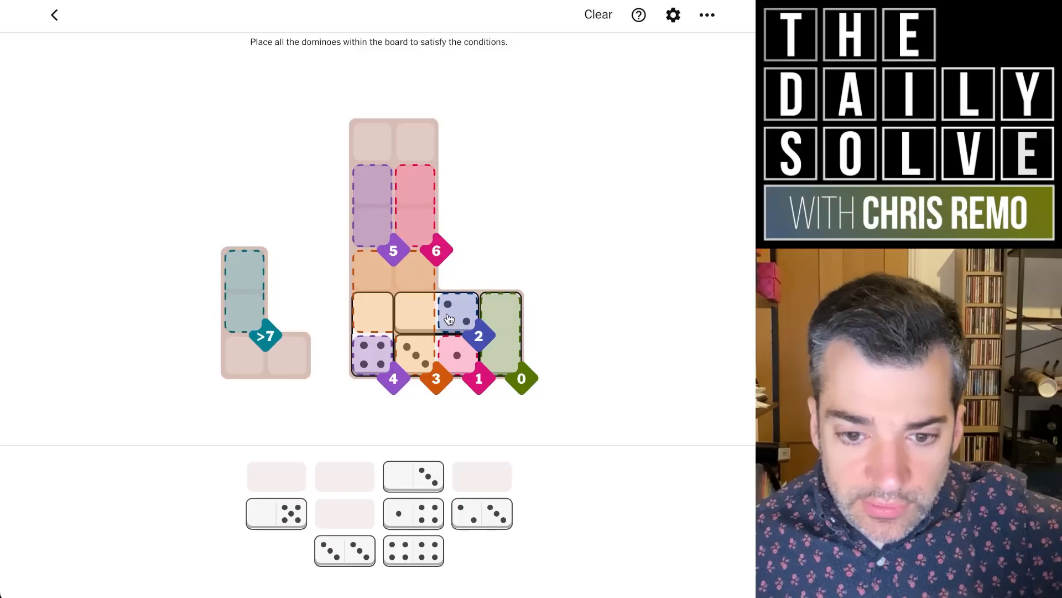
{"action": "mouse_move", "coordinate": [413, 371]}
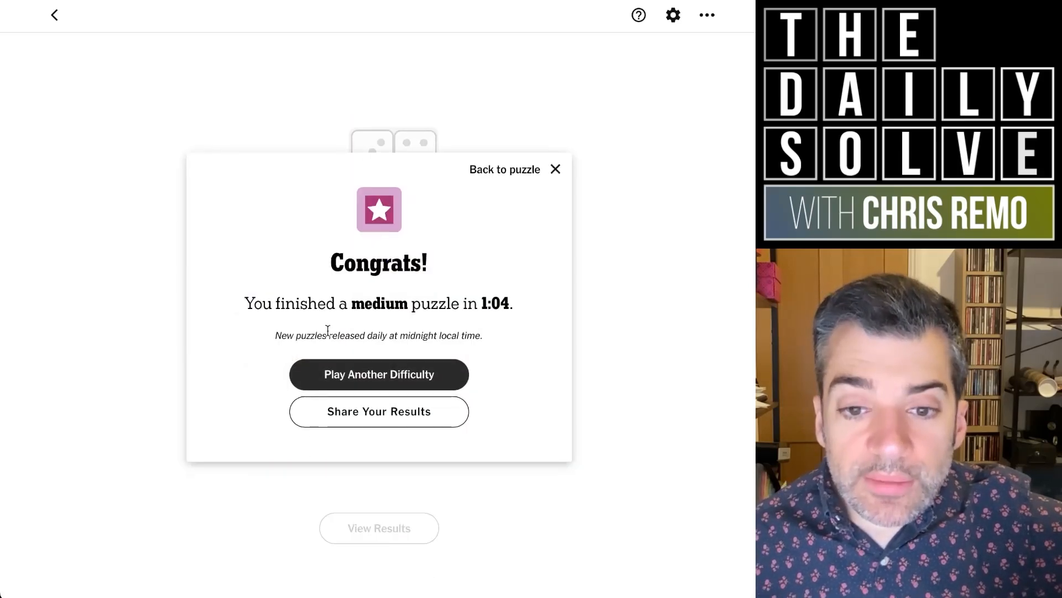
Dismiss the congratulations to reveal the solved medium board
{"action": "left_click", "coordinate": [555, 168]}
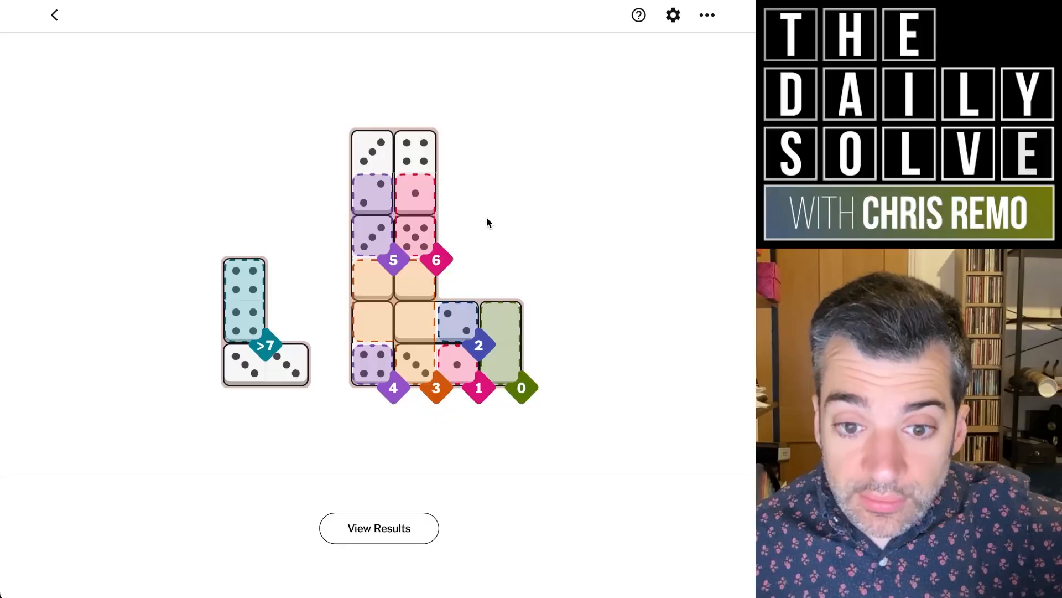
{"action": "mouse_move", "coordinate": [406, 329]}
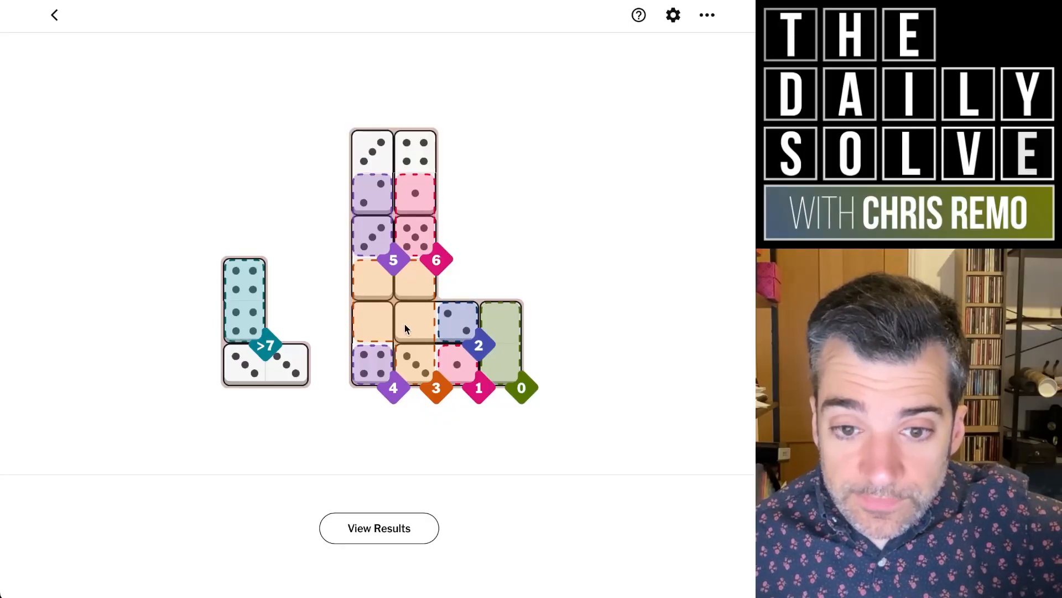
{"action": "mouse_move", "coordinate": [427, 314]}
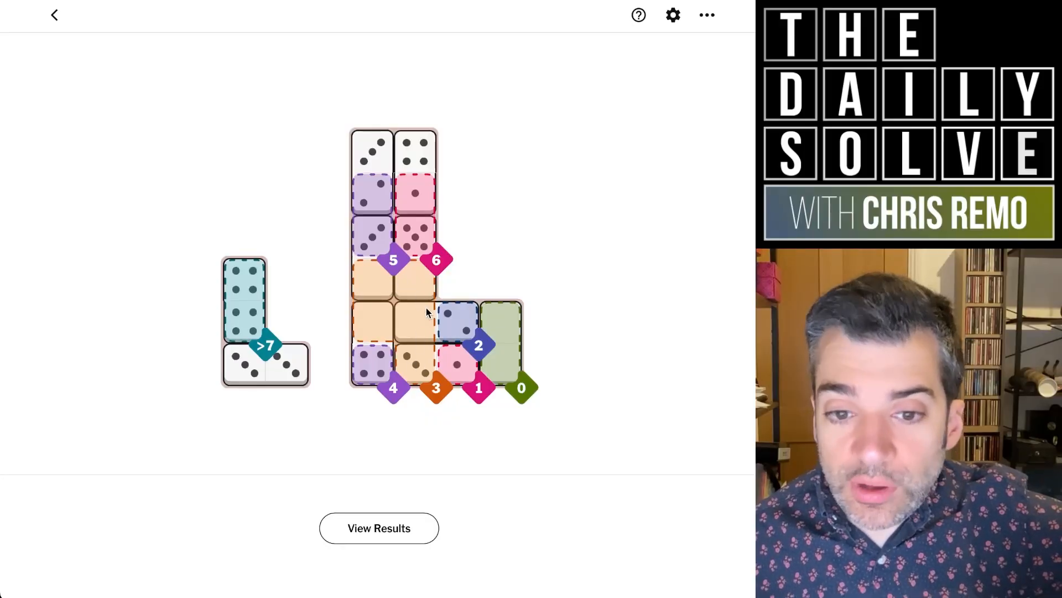
{"action": "mouse_move", "coordinate": [421, 384]}
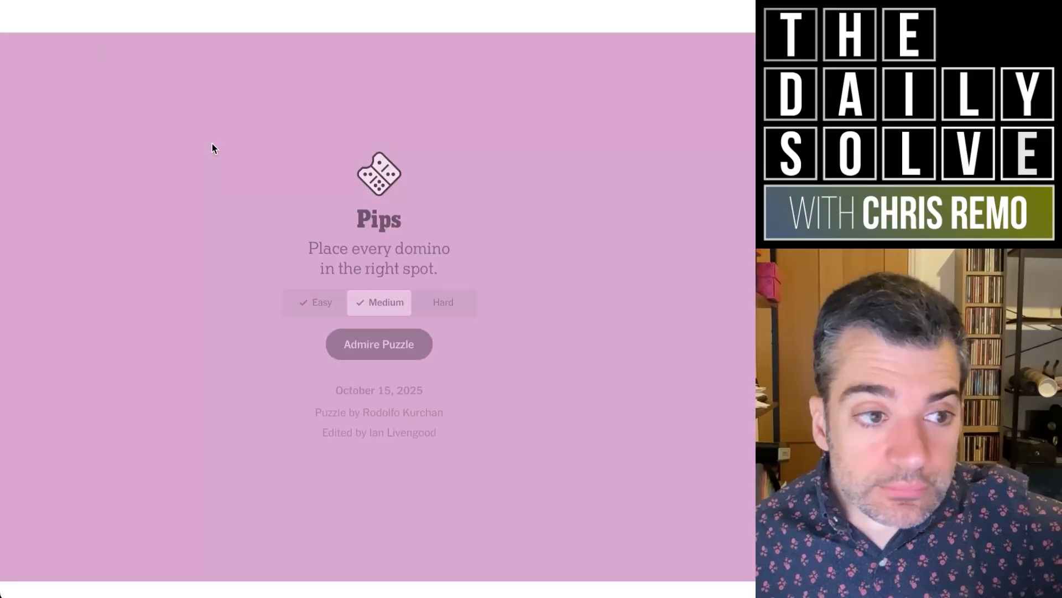
Start the hard Pips puzzle and bring its board into view
{"action": "left_click", "coordinate": [379, 343]}
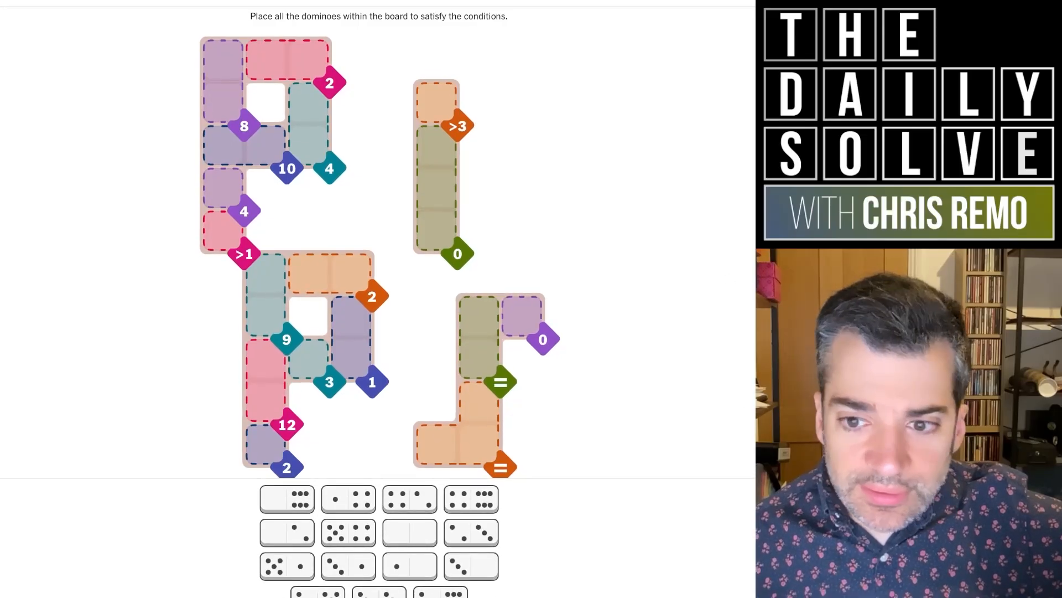
{"action": "scroll", "scroll_direction": "down", "scroll_amount": 3}
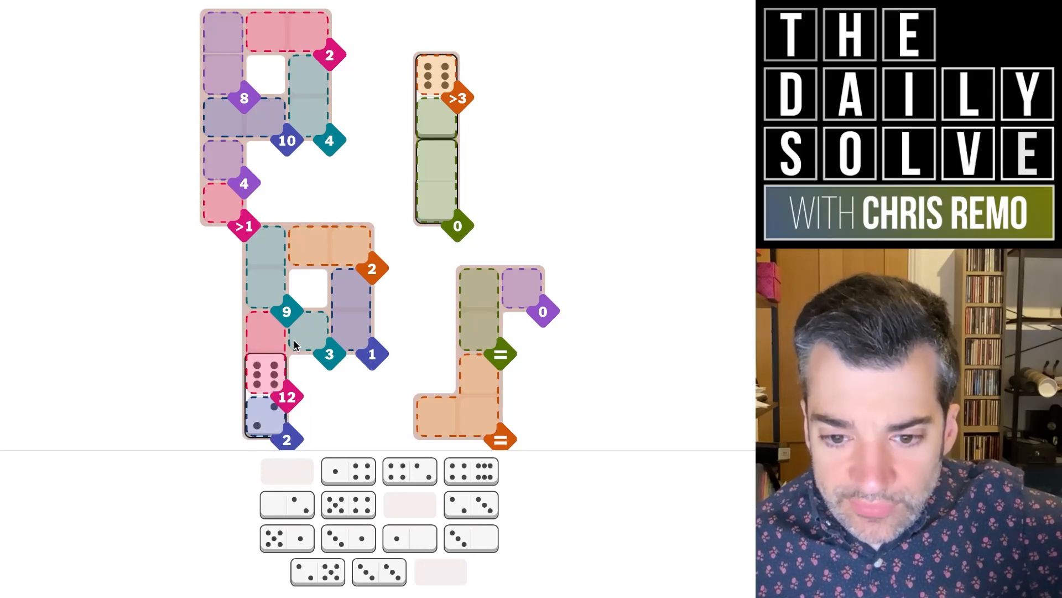
{"action": "mouse_move", "coordinate": [271, 339]}
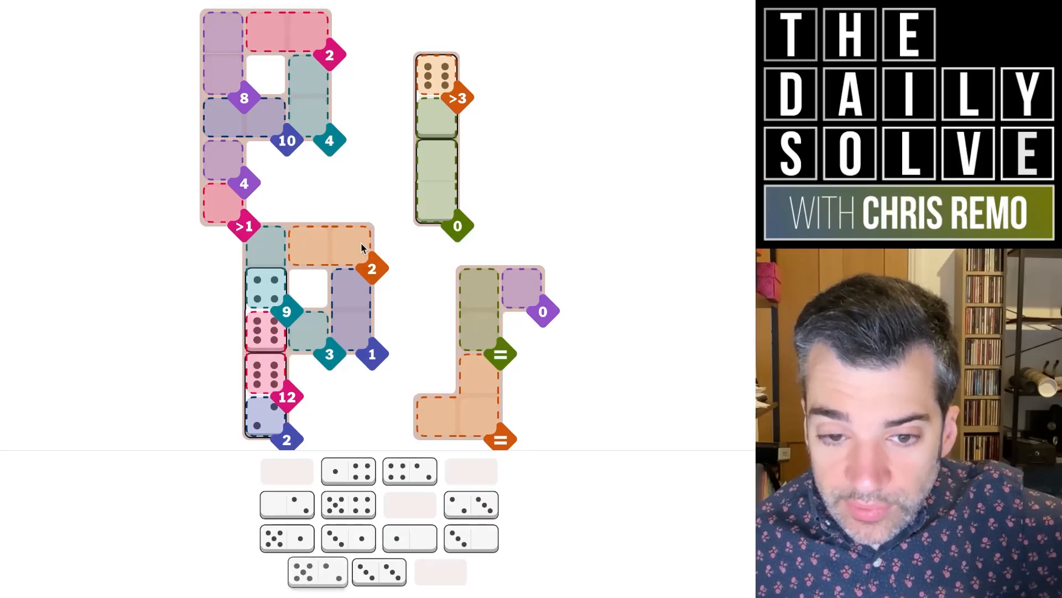
{"action": "mouse_move", "coordinate": [361, 270]}
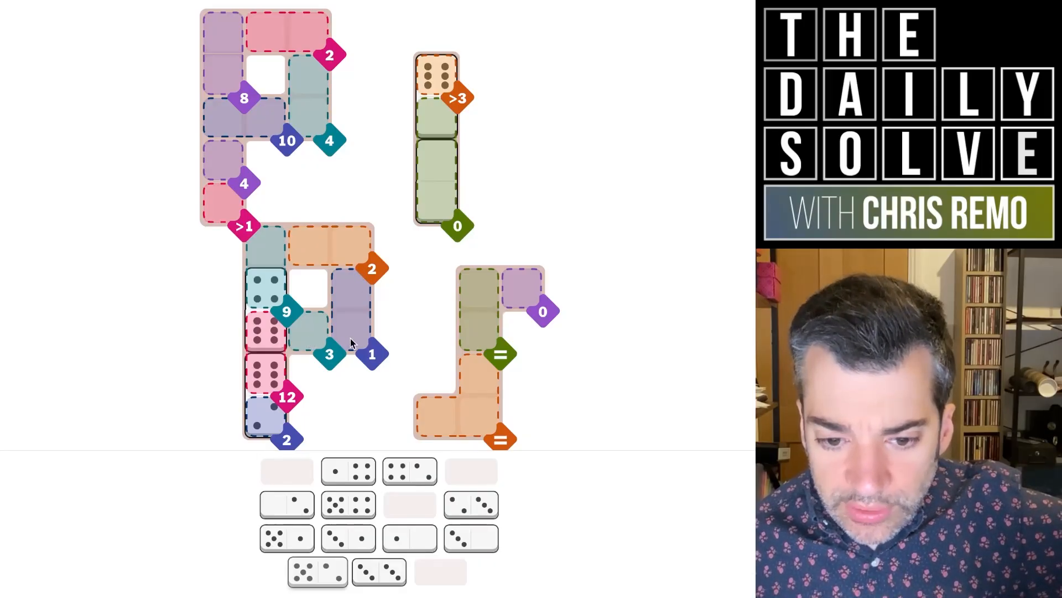
{"action": "mouse_move", "coordinate": [342, 345]}
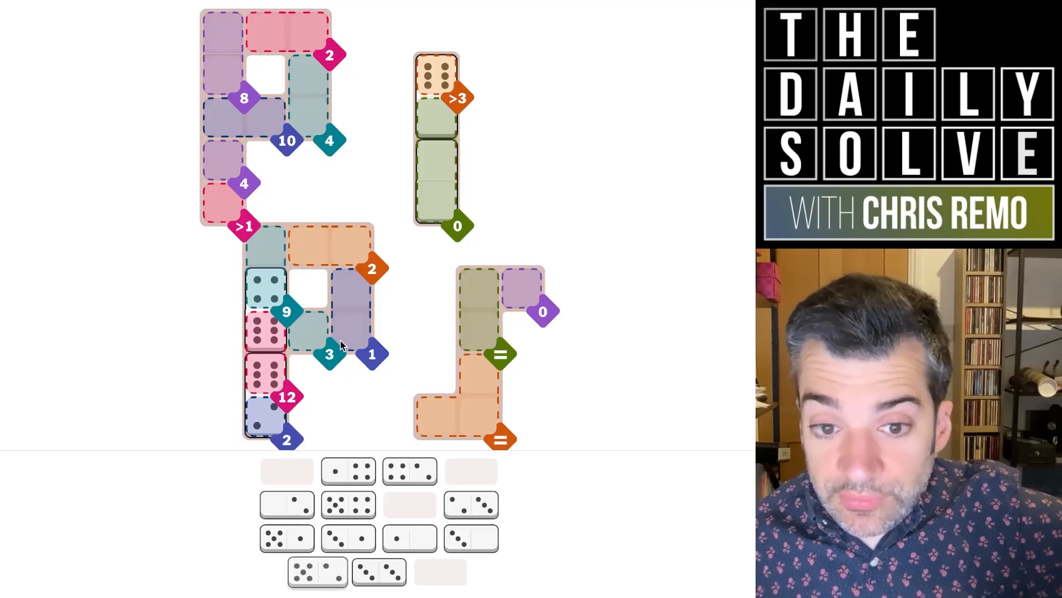
{"action": "mouse_move", "coordinate": [339, 348]}
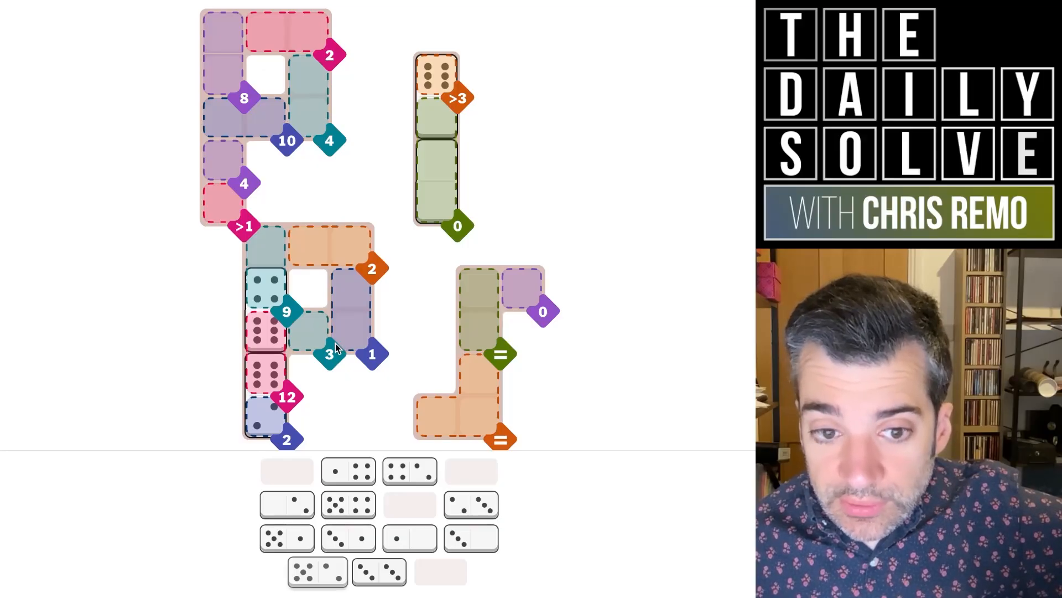
{"action": "mouse_move", "coordinate": [332, 343]}
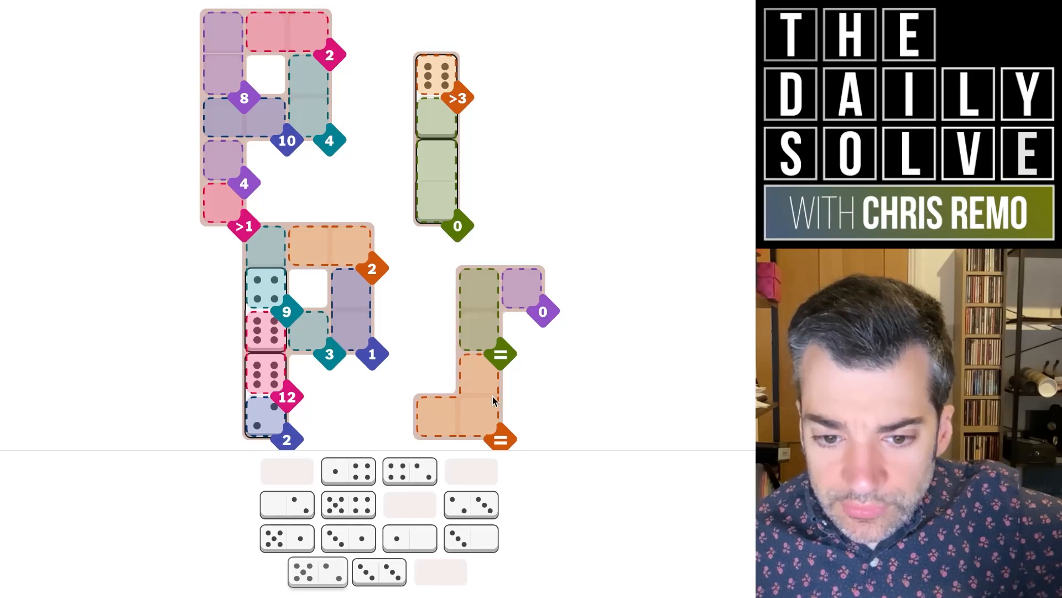
{"action": "mouse_move", "coordinate": [427, 428]}
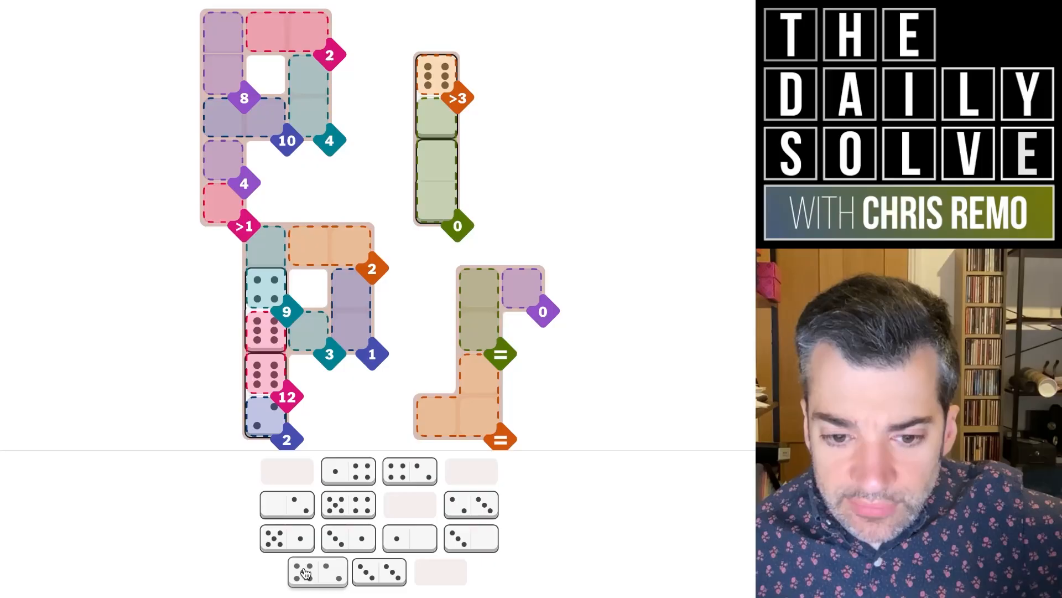
{"action": "mouse_move", "coordinate": [332, 515]}
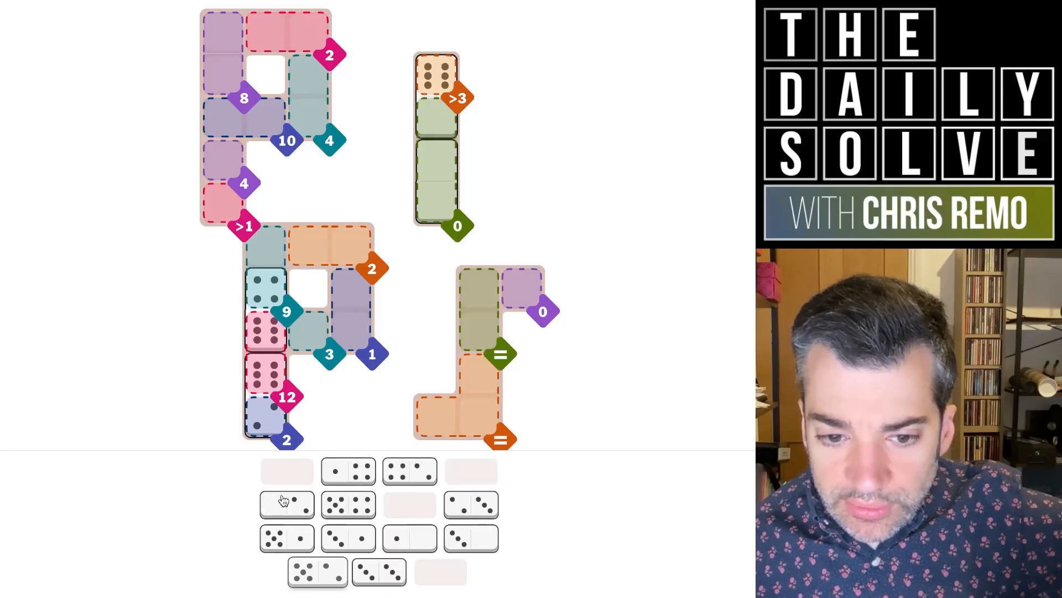
{"action": "mouse_move", "coordinate": [301, 261]}
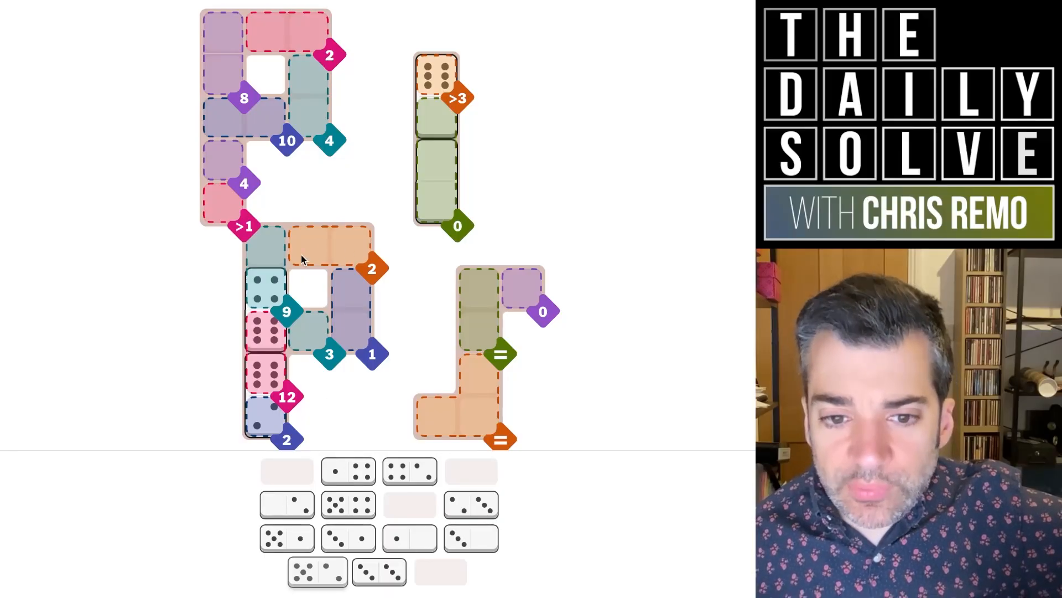
{"action": "mouse_move", "coordinate": [332, 252]}
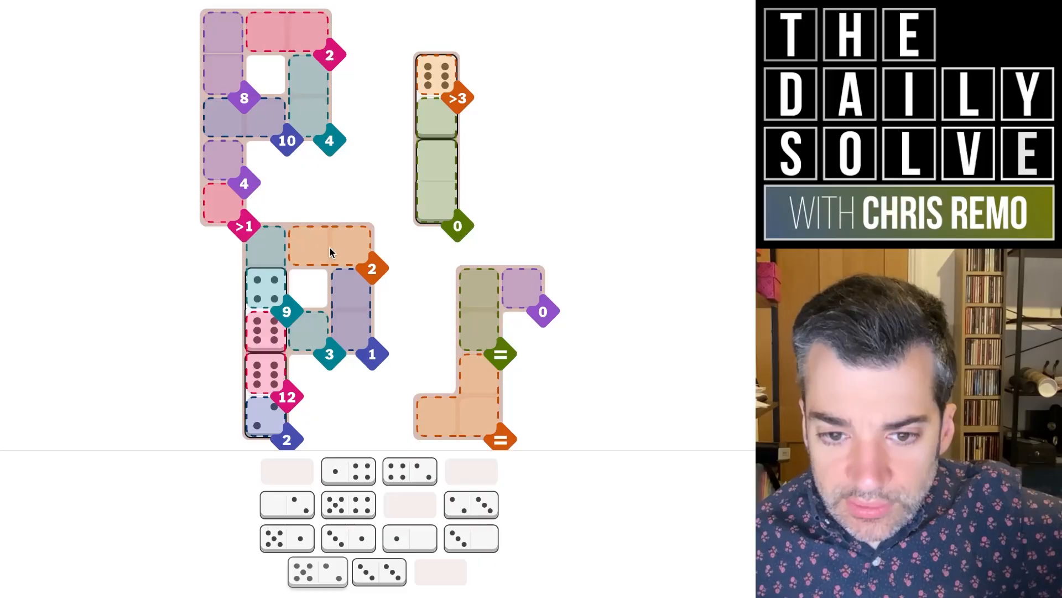
{"action": "mouse_move", "coordinate": [338, 271]}
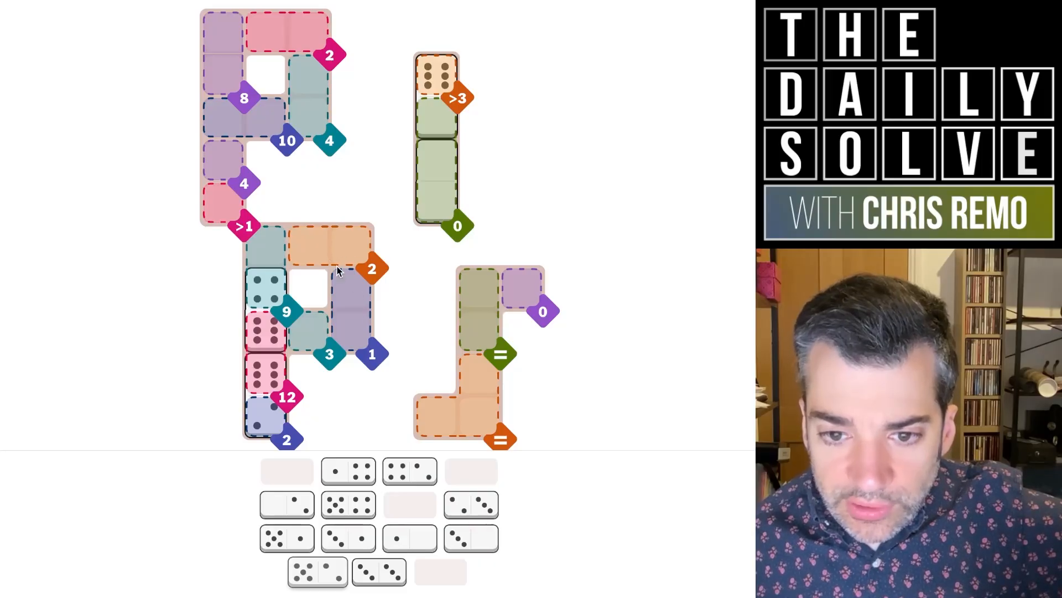
{"action": "mouse_move", "coordinate": [390, 386]}
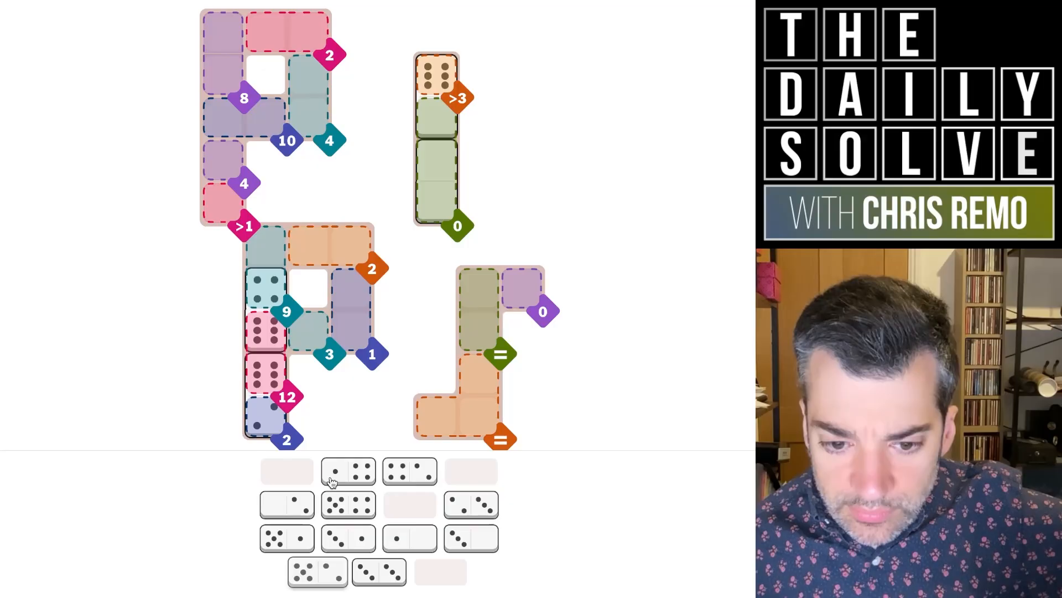
{"action": "mouse_move", "coordinate": [371, 529]}
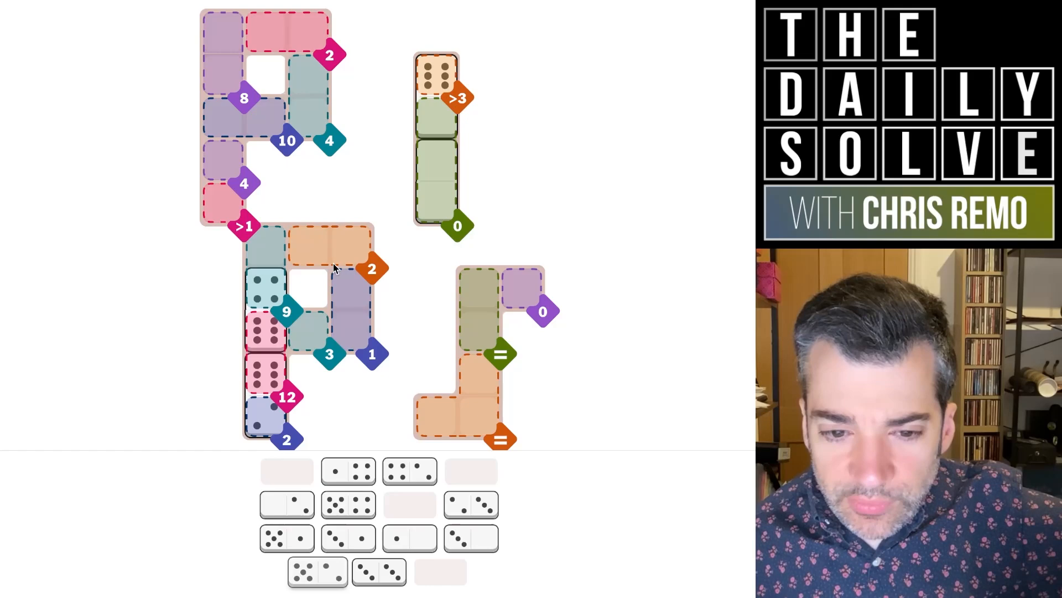
{"action": "mouse_move", "coordinate": [359, 332]}
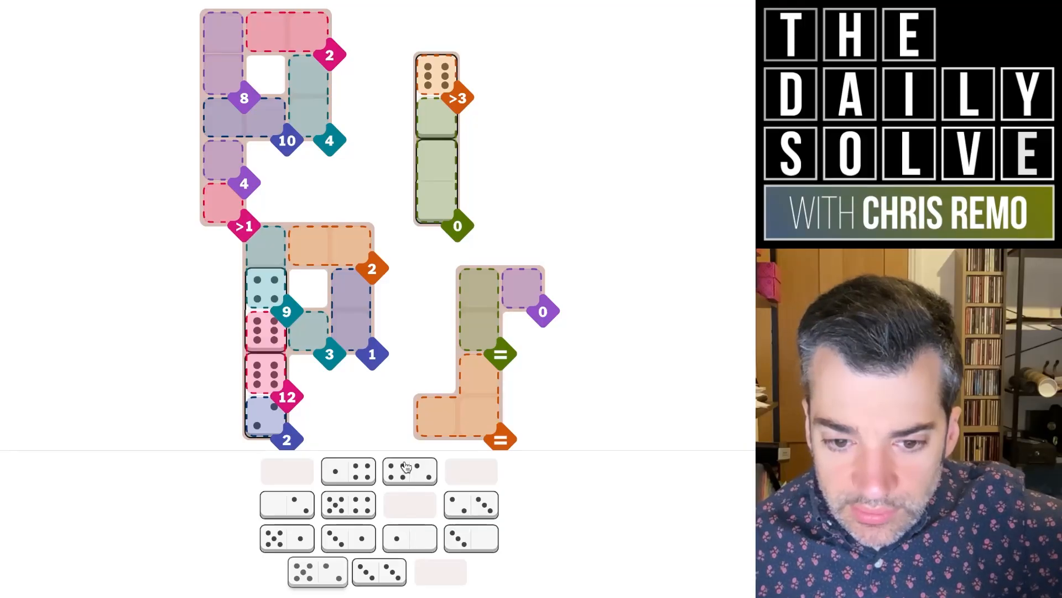
{"action": "mouse_move", "coordinate": [391, 488]}
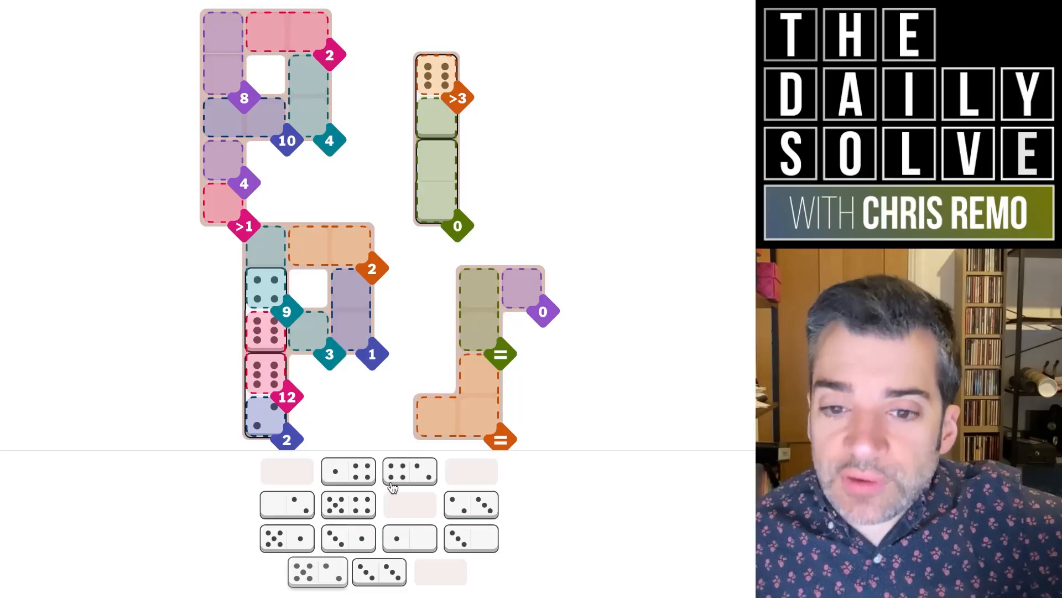
{"action": "mouse_move", "coordinate": [373, 482]}
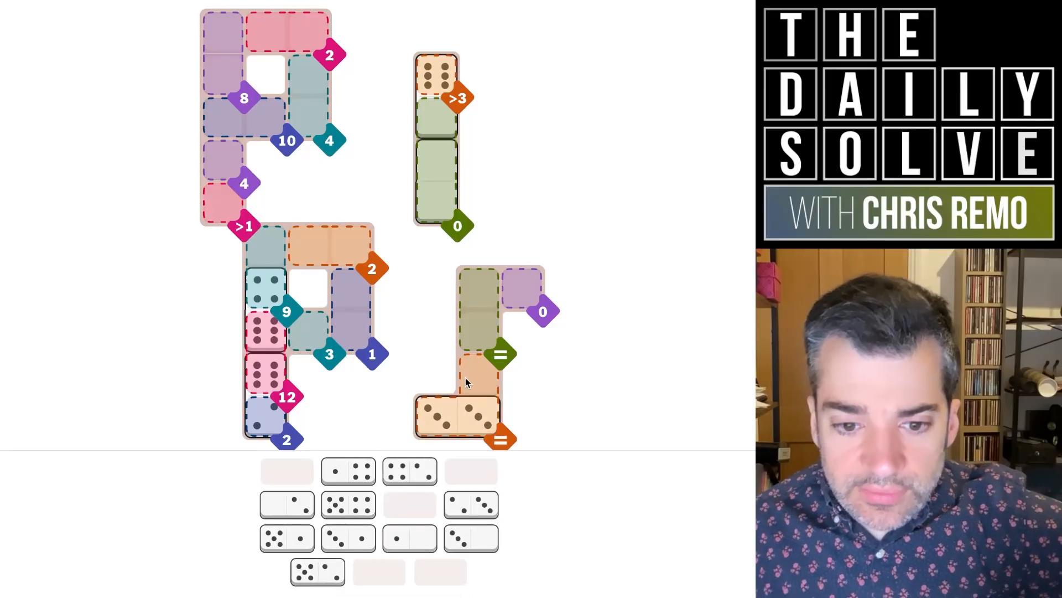
{"action": "mouse_move", "coordinate": [478, 375]}
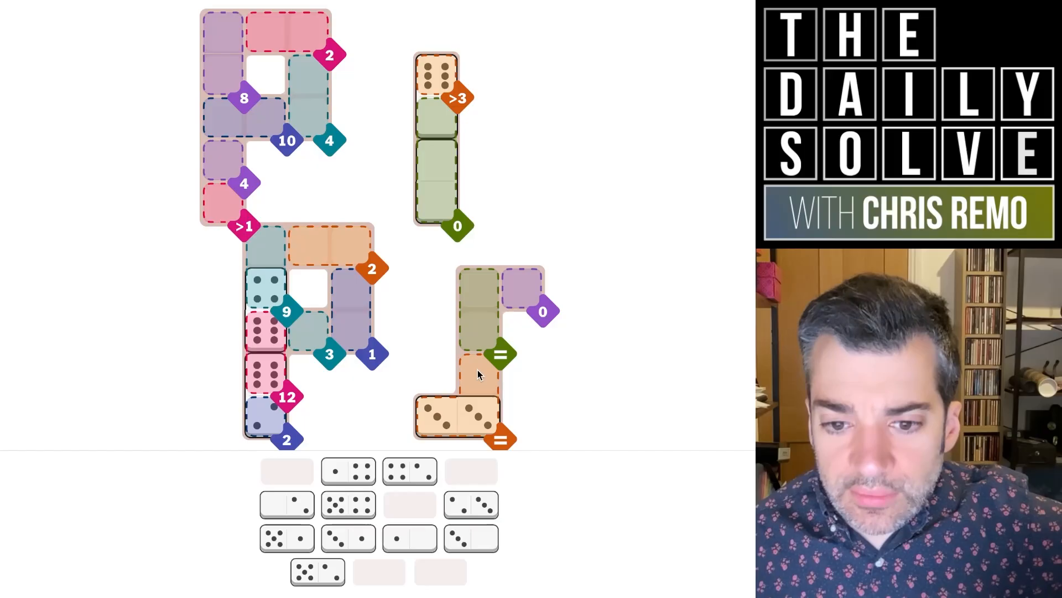
{"action": "mouse_move", "coordinate": [525, 284]}
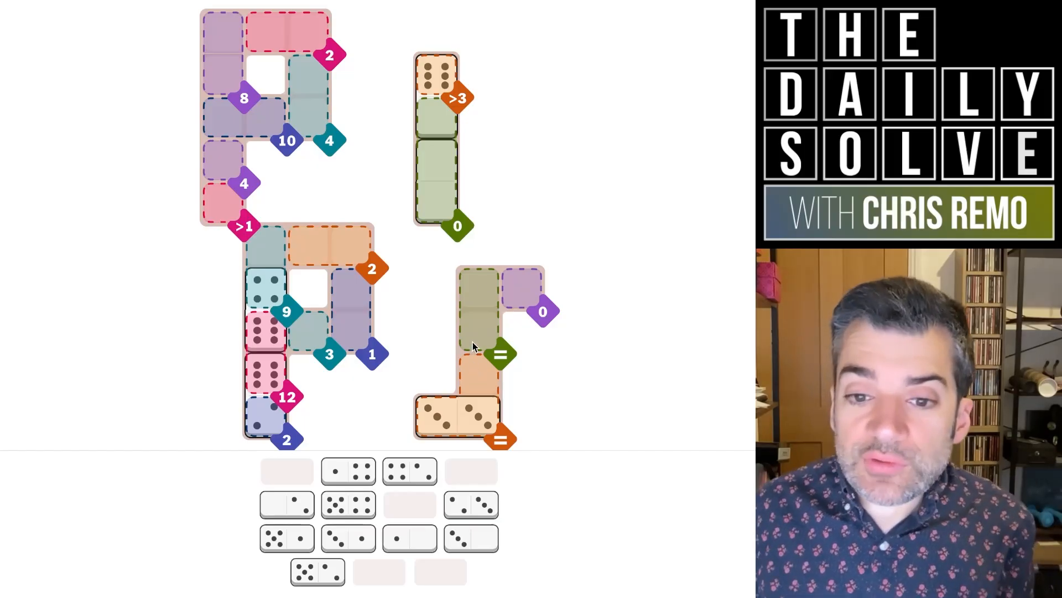
{"action": "mouse_move", "coordinate": [515, 303]}
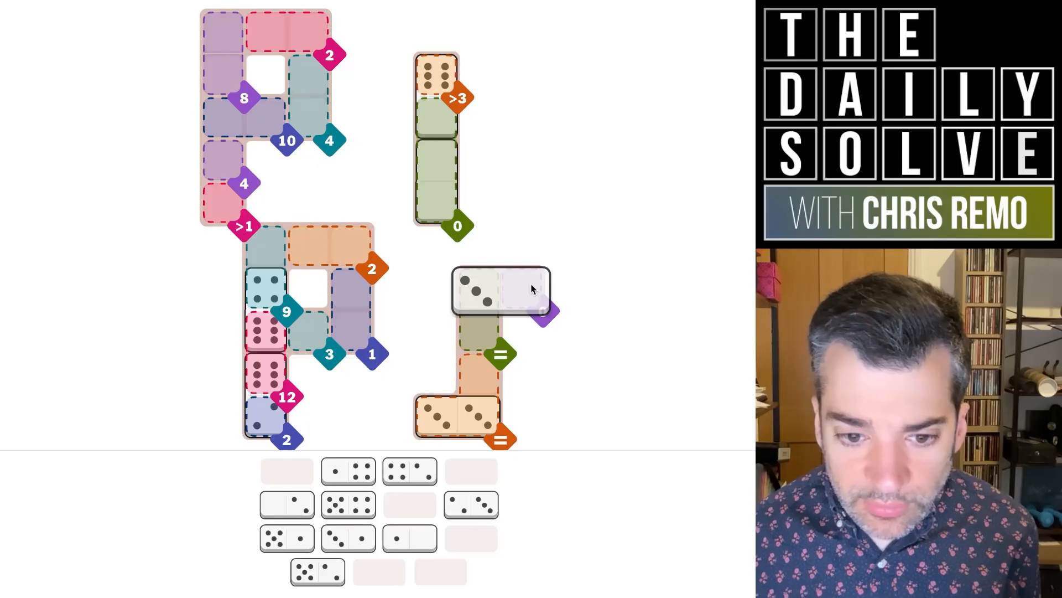
Place a domino in the lower equal-sum region of the hard board
{"action": "left_click", "coordinate": [409, 539]}
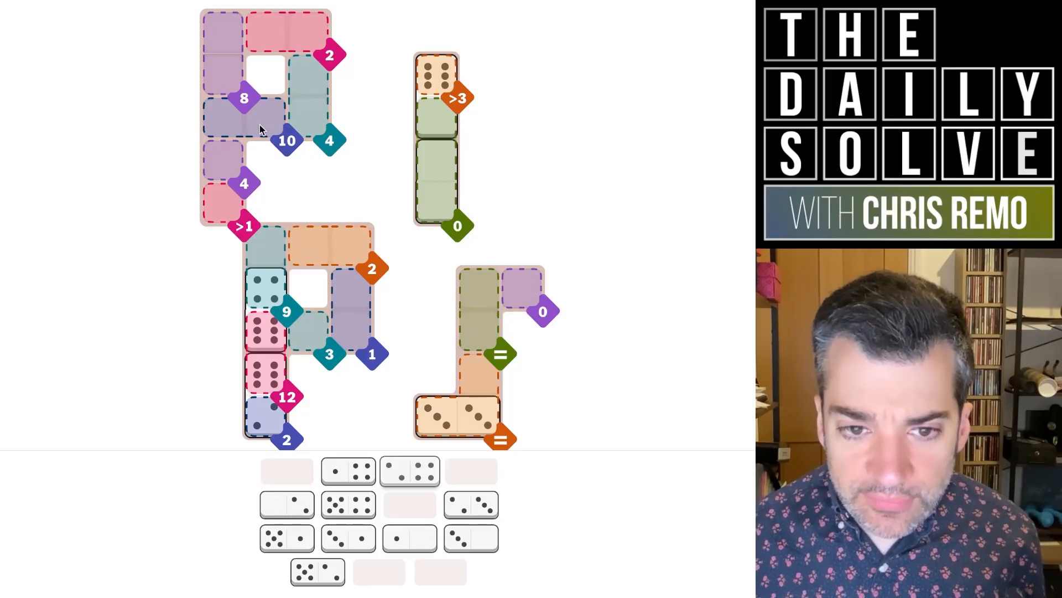
{"action": "mouse_move", "coordinate": [264, 132]}
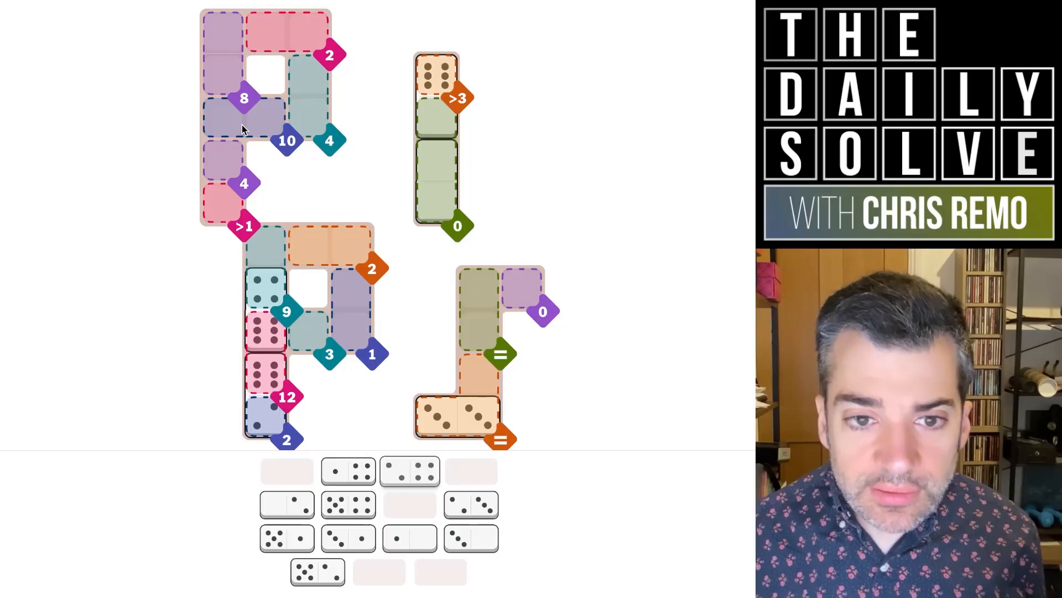
{"action": "mouse_move", "coordinate": [290, 122]}
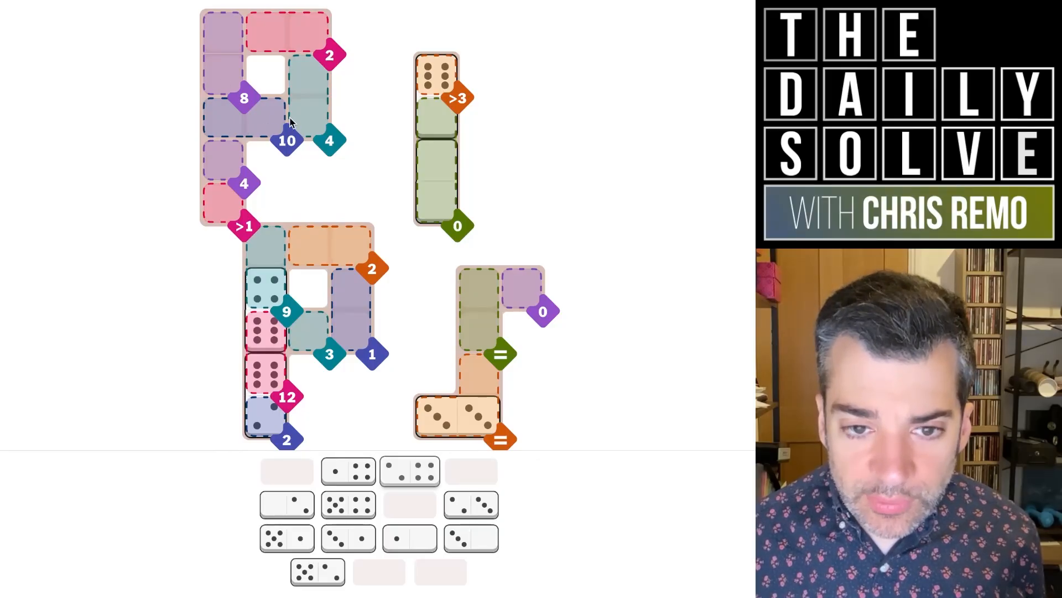
{"action": "mouse_move", "coordinate": [223, 29]}
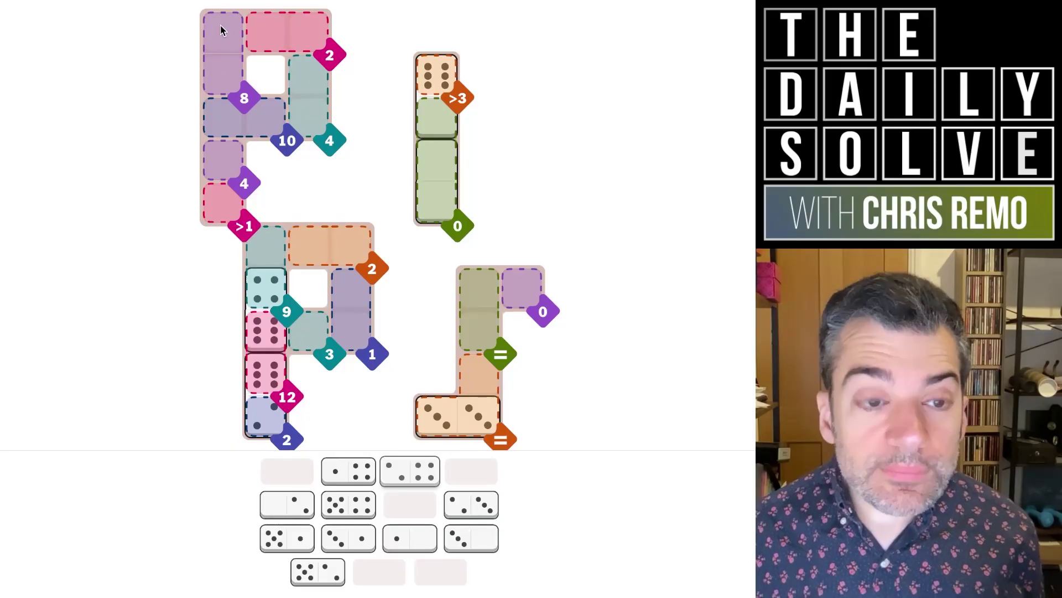
{"action": "mouse_move", "coordinate": [216, 37]}
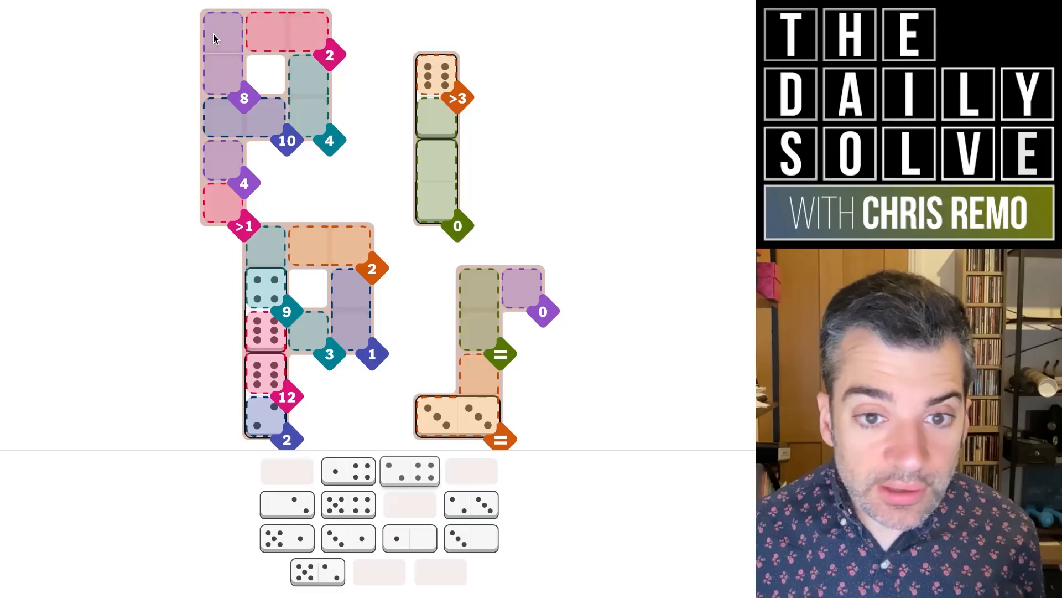
{"action": "mouse_move", "coordinate": [289, 46]}
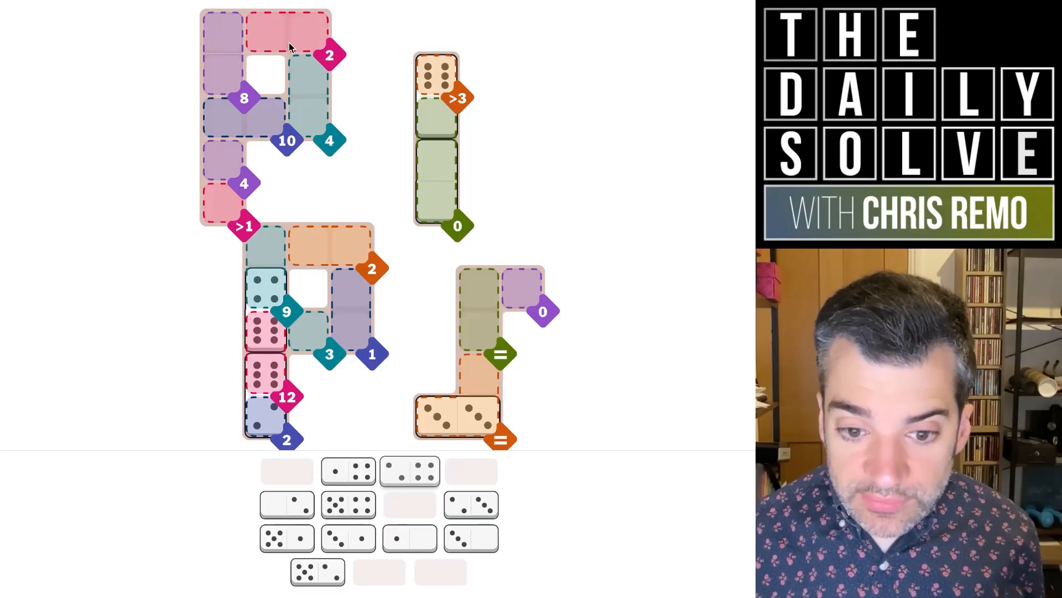
{"action": "mouse_move", "coordinate": [293, 47]}
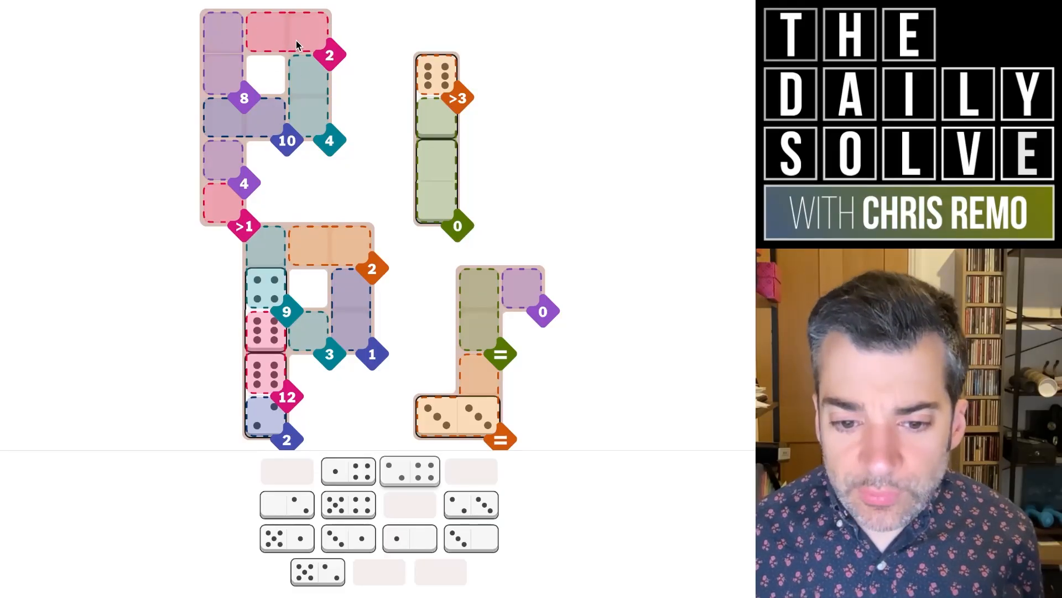
{"action": "mouse_move", "coordinate": [287, 42]}
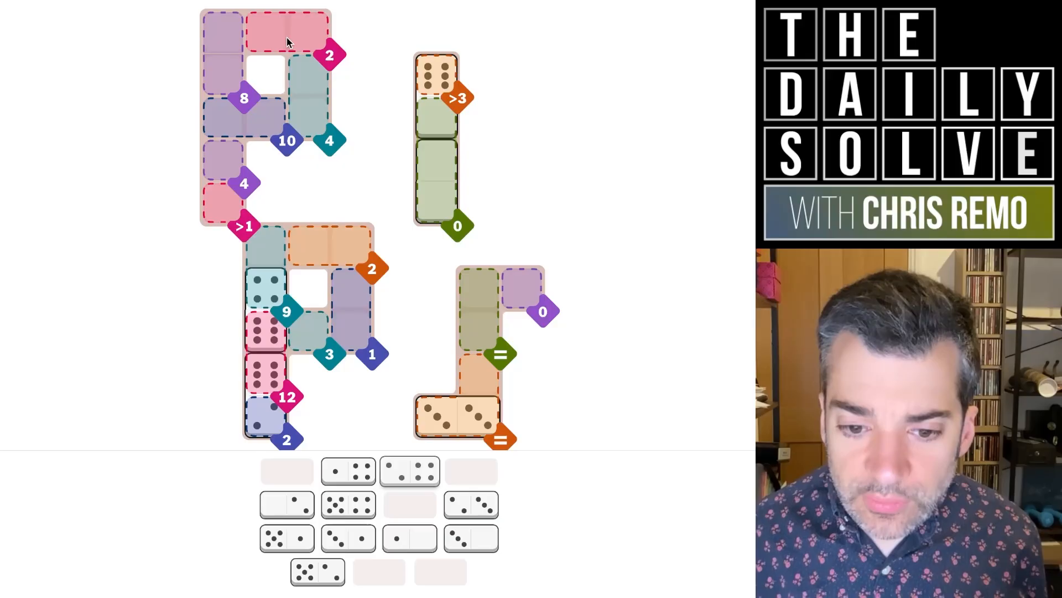
{"action": "mouse_move", "coordinate": [284, 42]}
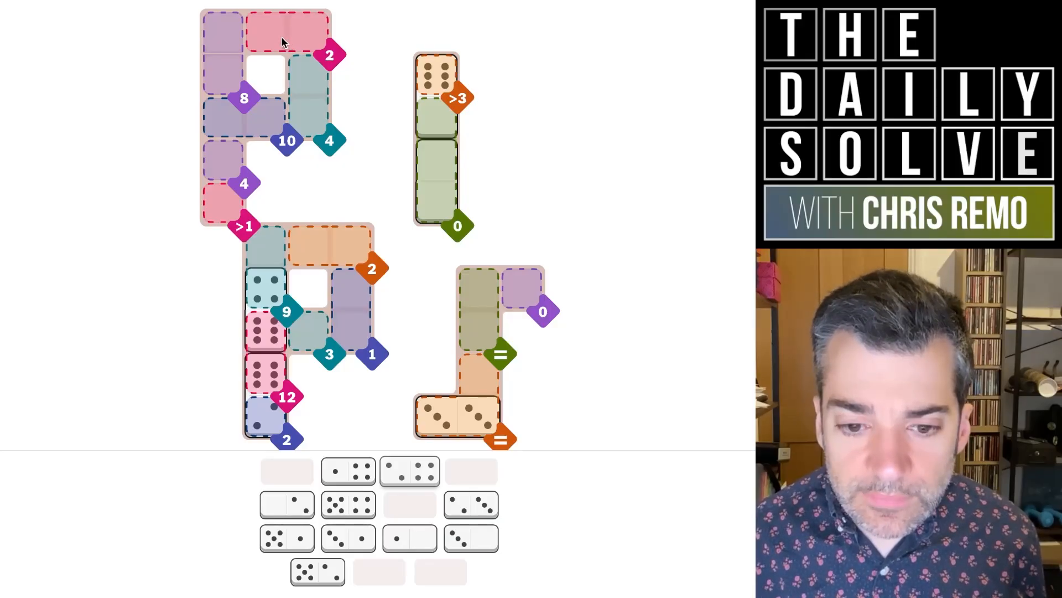
{"action": "mouse_move", "coordinate": [214, 61]}
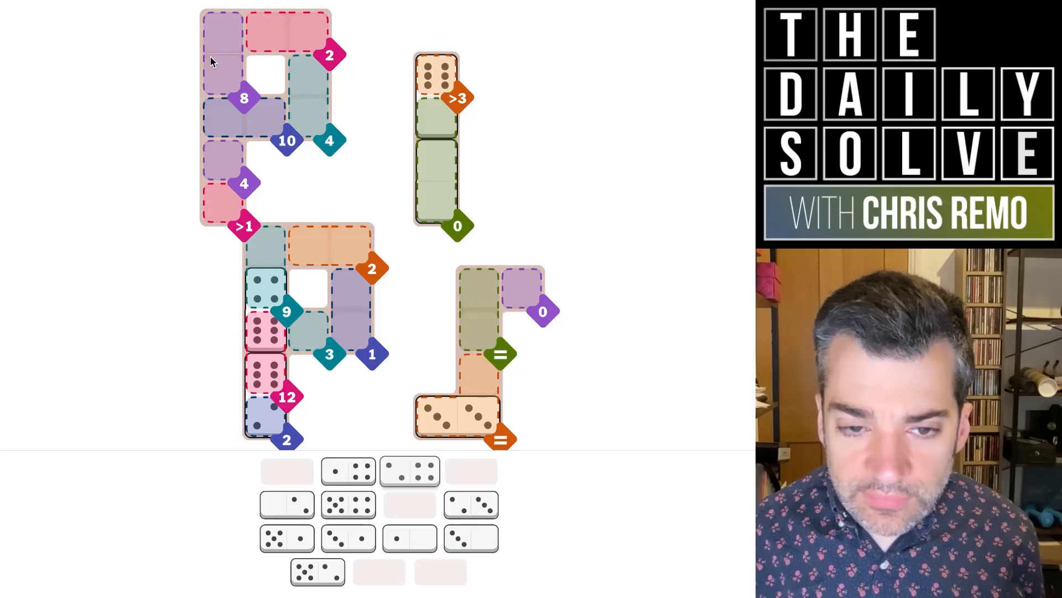
{"action": "mouse_move", "coordinate": [234, 101]}
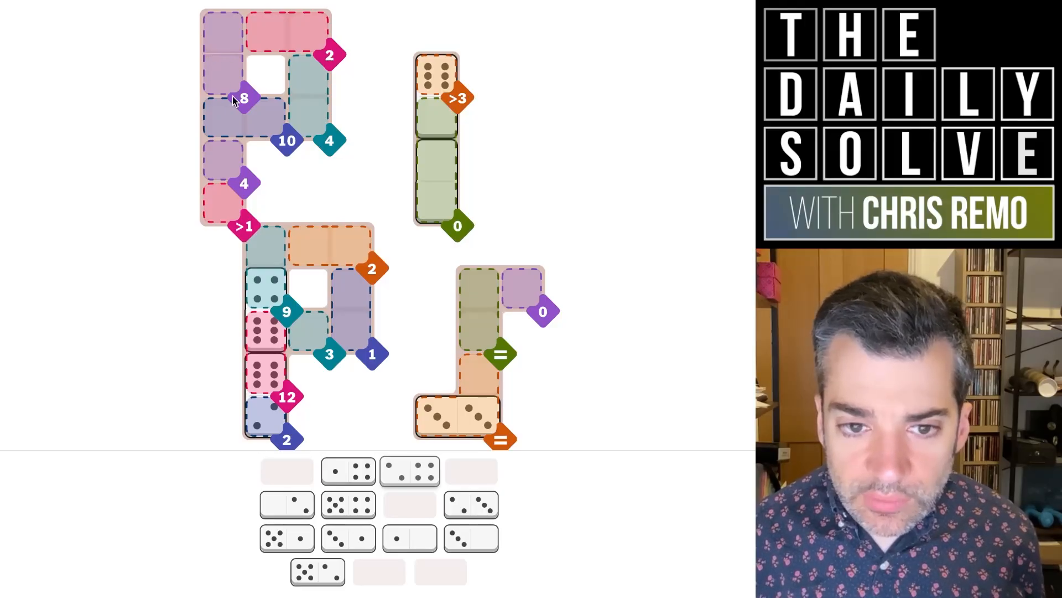
{"action": "mouse_move", "coordinate": [238, 132]}
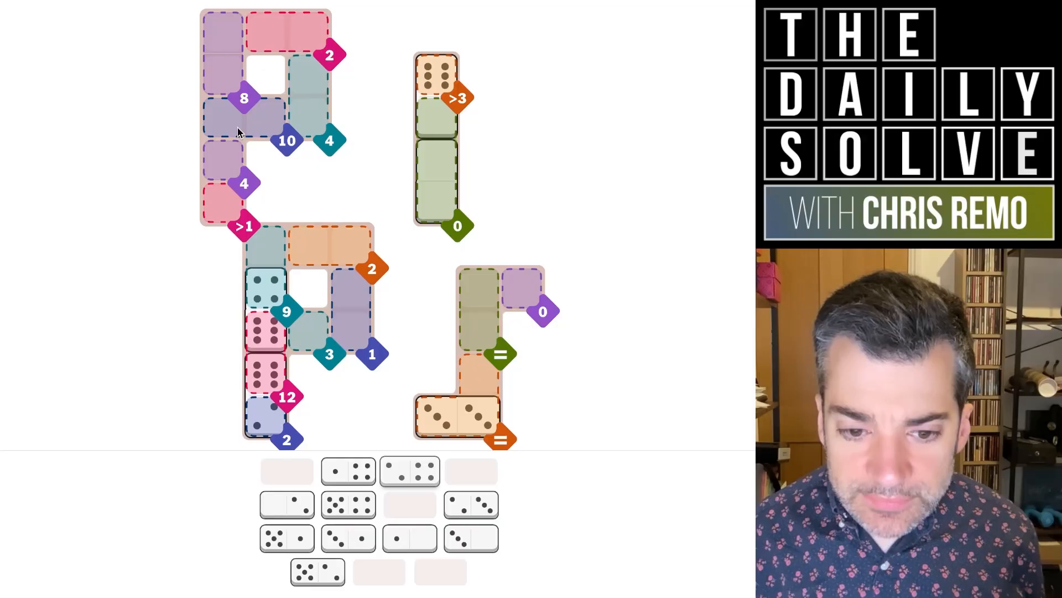
{"action": "mouse_move", "coordinate": [372, 403]}
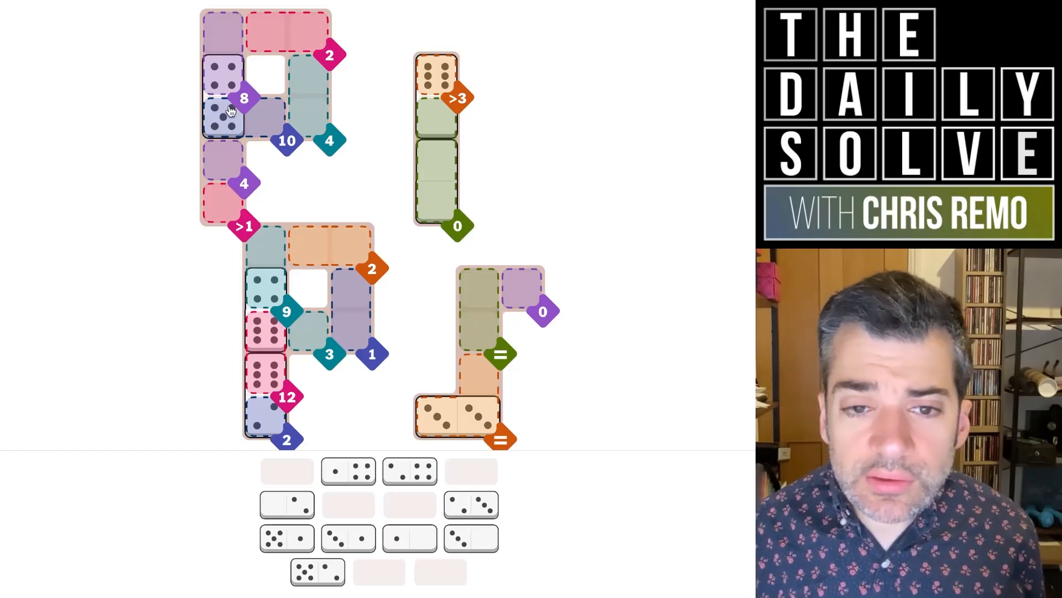
{"action": "mouse_move", "coordinate": [281, 36]}
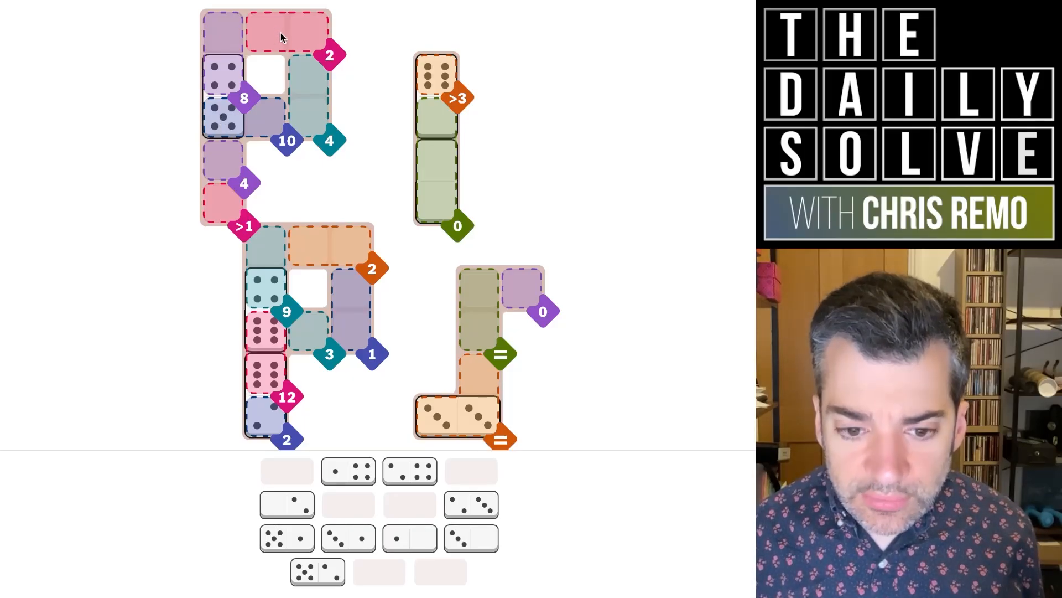
{"action": "left_click", "coordinate": [348, 473]}
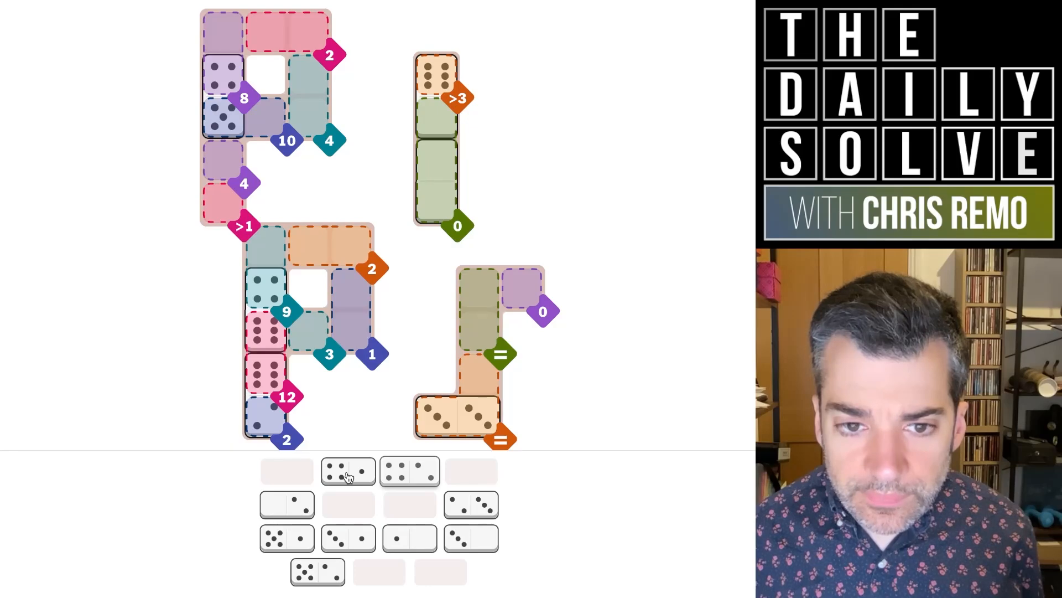
{"action": "mouse_move", "coordinate": [310, 123]}
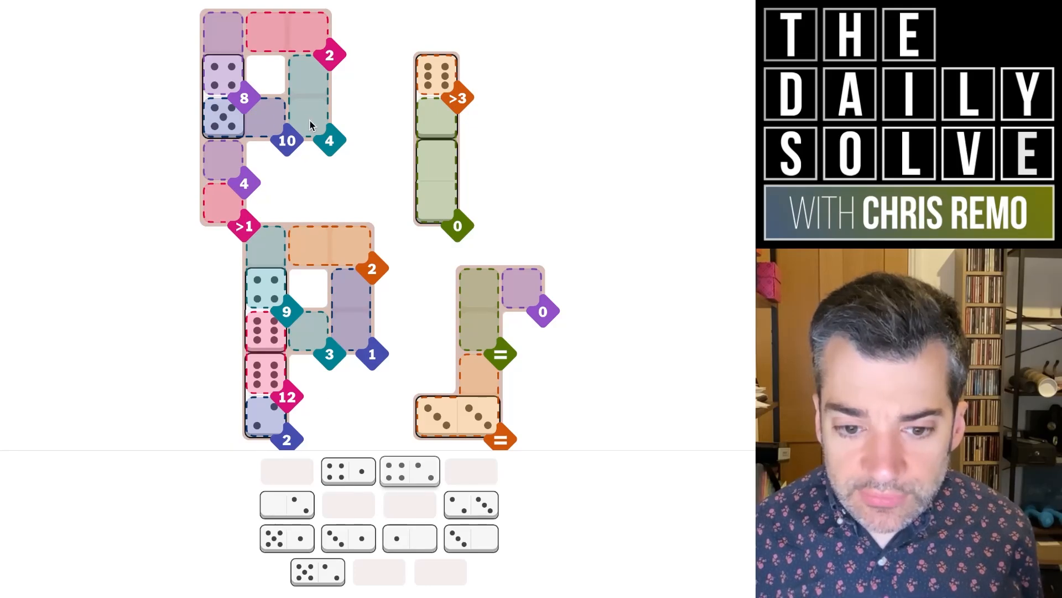
{"action": "mouse_move", "coordinate": [301, 409]}
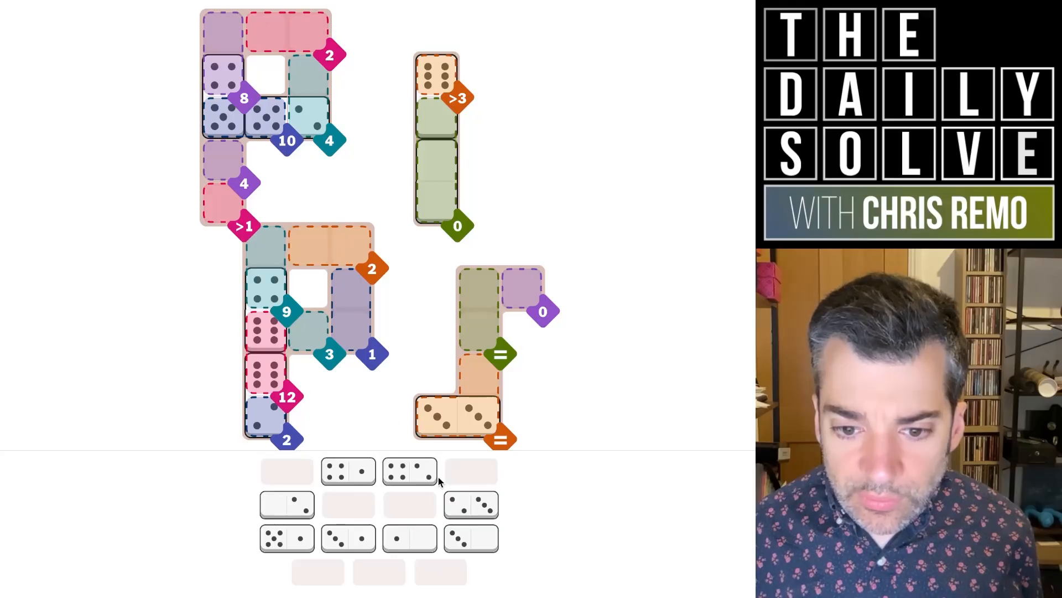
{"action": "mouse_move", "coordinate": [396, 500]}
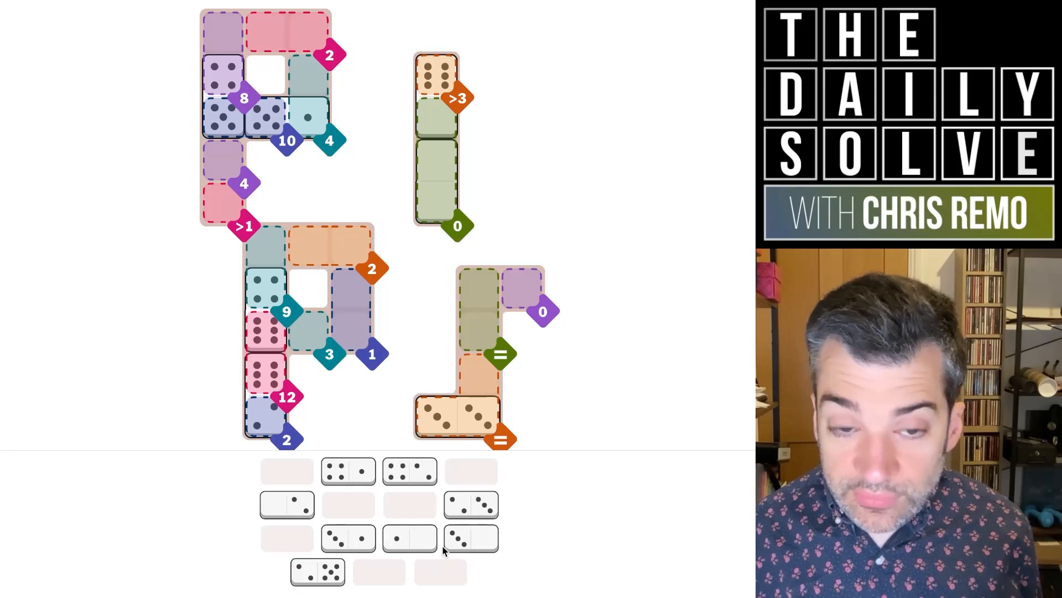
{"action": "mouse_move", "coordinate": [406, 535]}
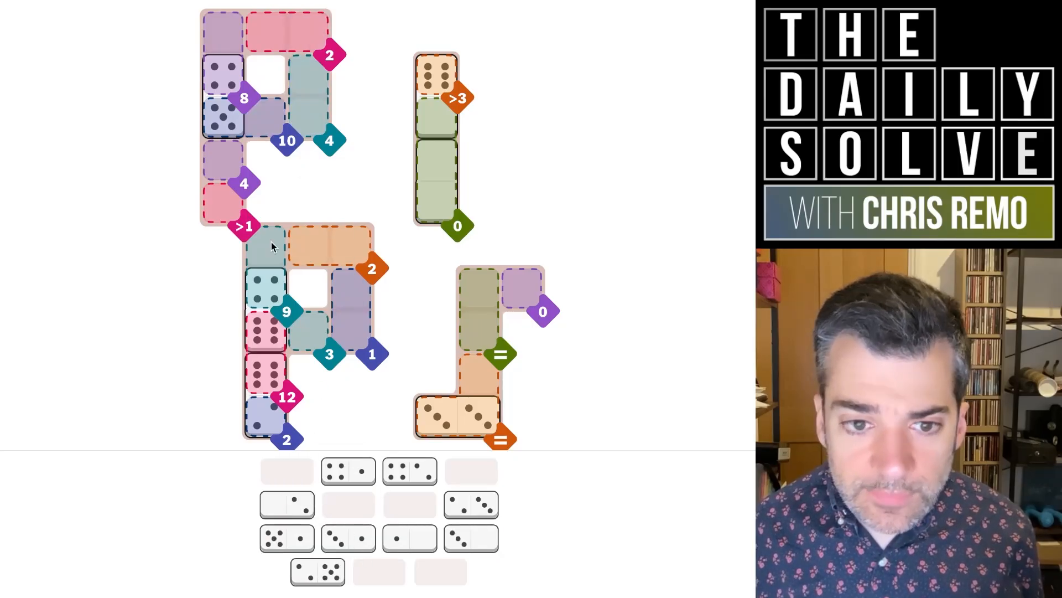
{"action": "mouse_move", "coordinate": [255, 228]}
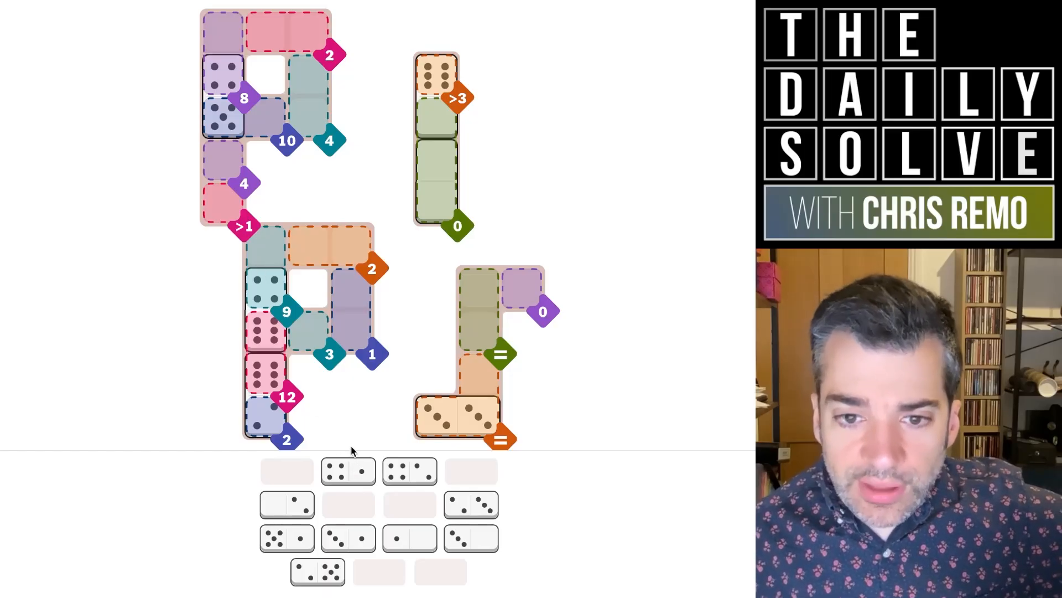
{"action": "mouse_move", "coordinate": [355, 467]}
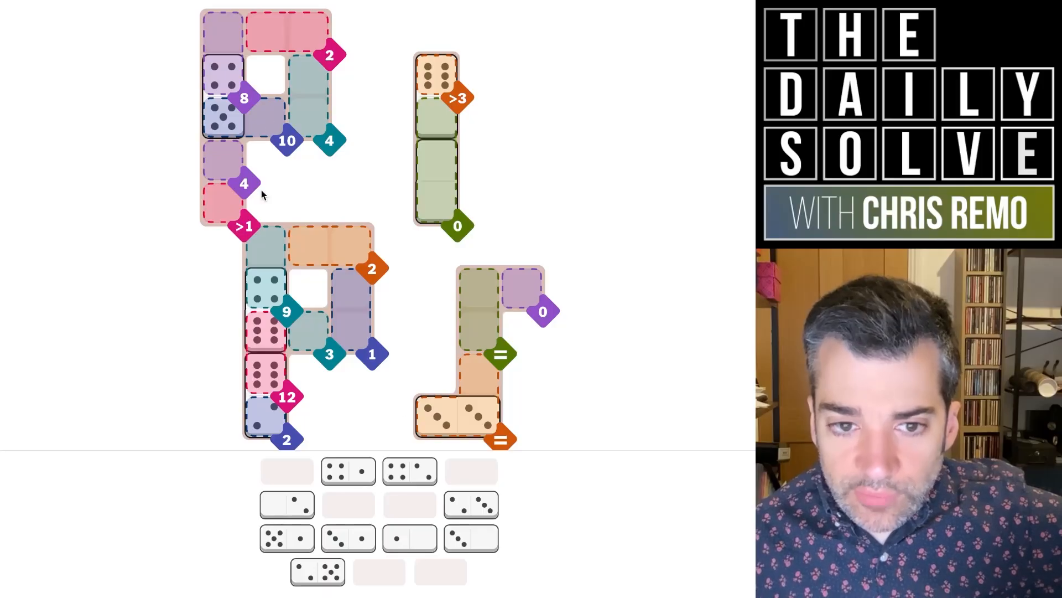
{"action": "mouse_move", "coordinate": [228, 175]}
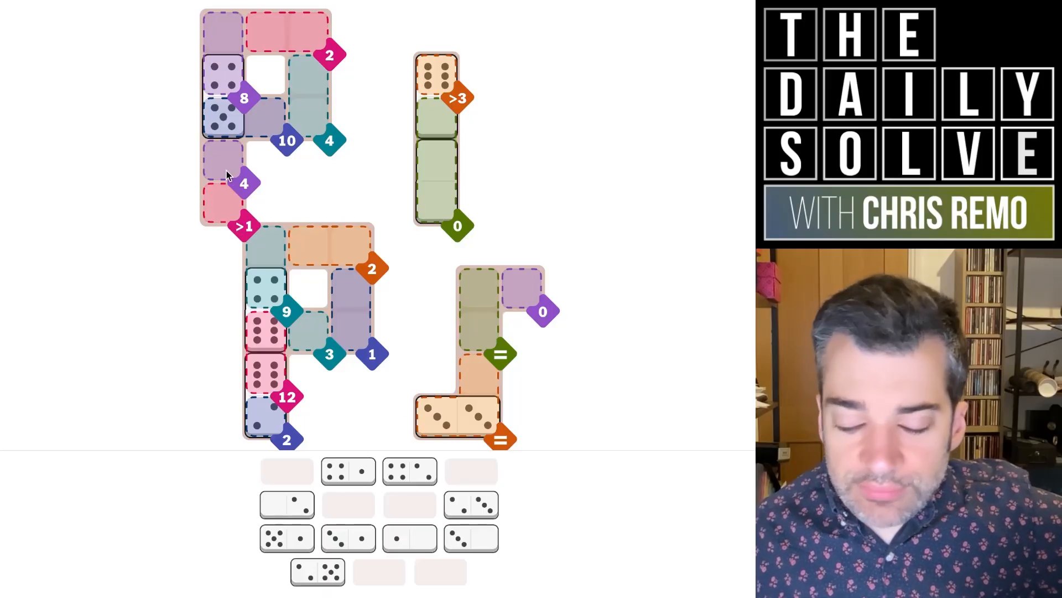
{"action": "mouse_move", "coordinate": [405, 264]}
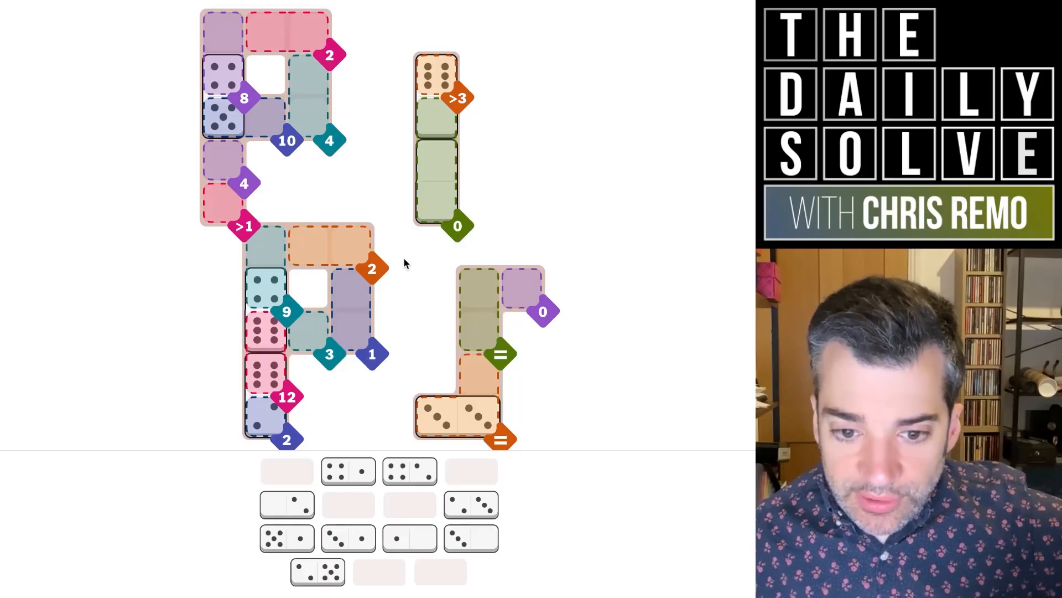
{"action": "mouse_move", "coordinate": [466, 288]}
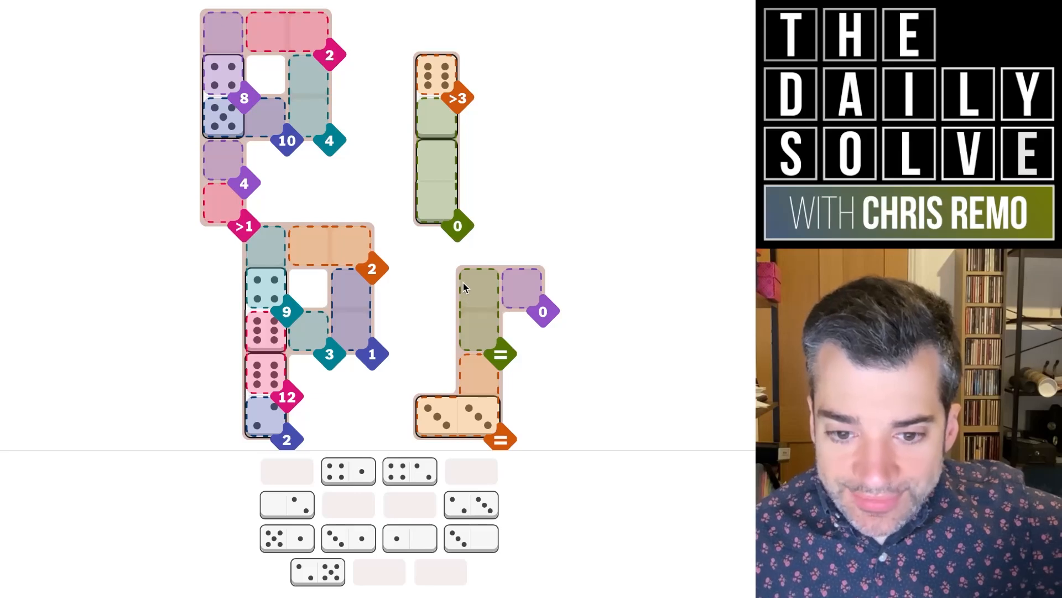
{"action": "mouse_move", "coordinate": [521, 294]}
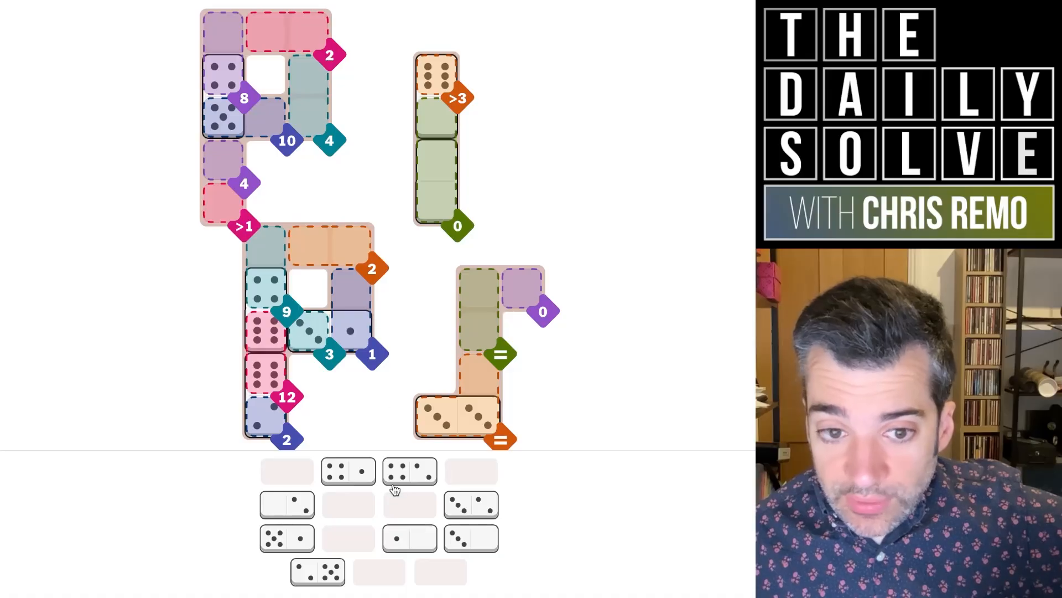
{"action": "mouse_move", "coordinate": [382, 453]}
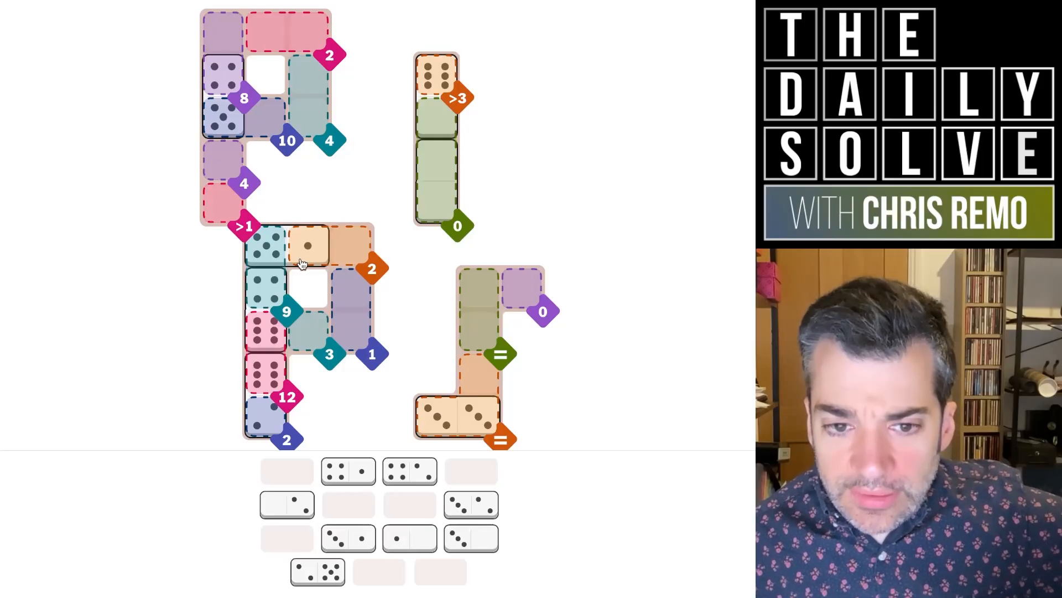
{"action": "mouse_move", "coordinate": [359, 375]}
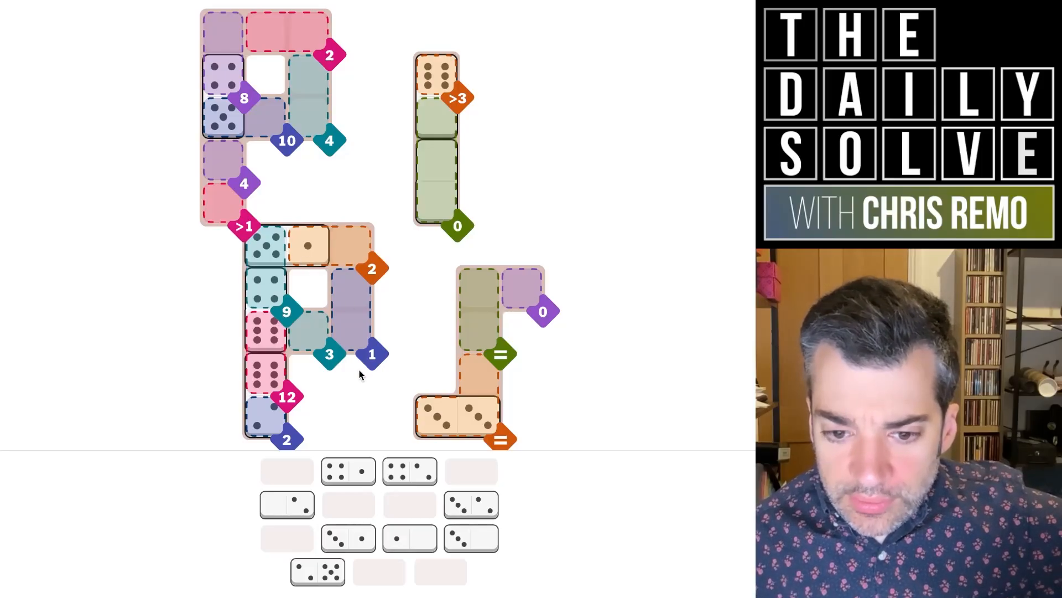
{"action": "mouse_move", "coordinate": [413, 539]}
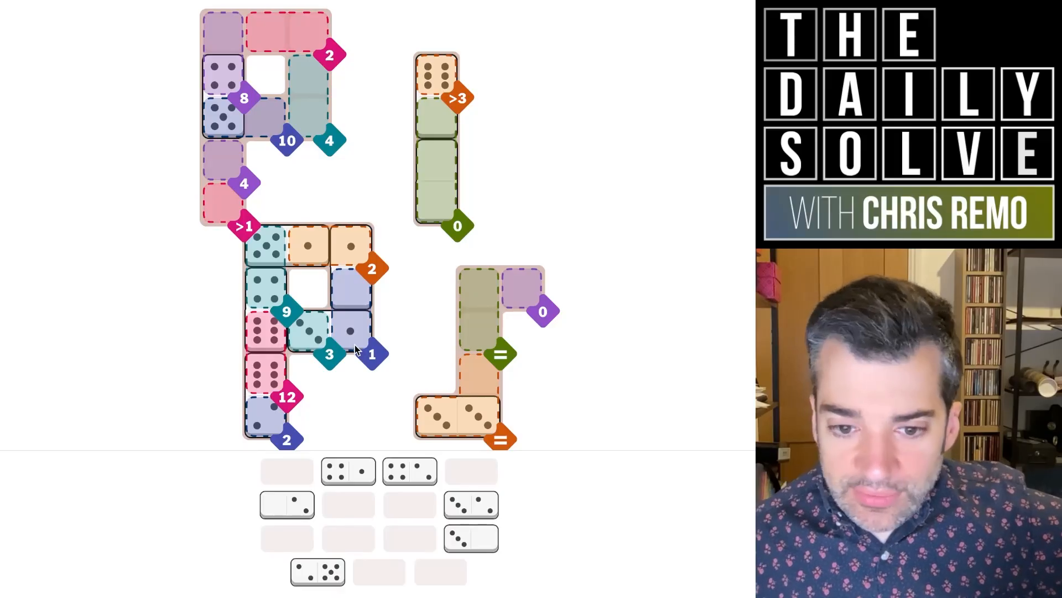
{"action": "mouse_move", "coordinate": [344, 307]}
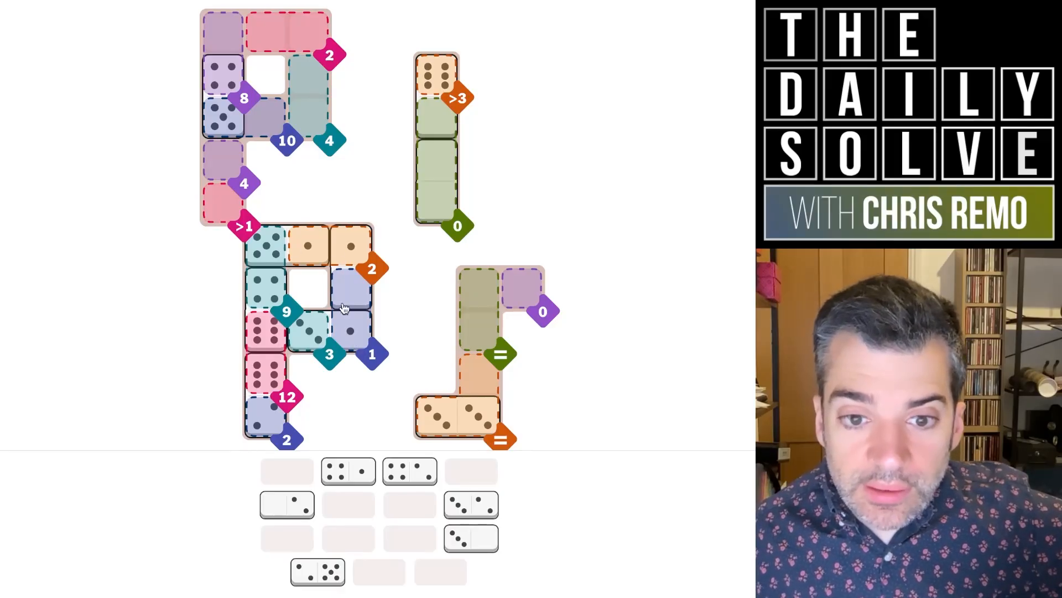
{"action": "mouse_move", "coordinate": [366, 161]}
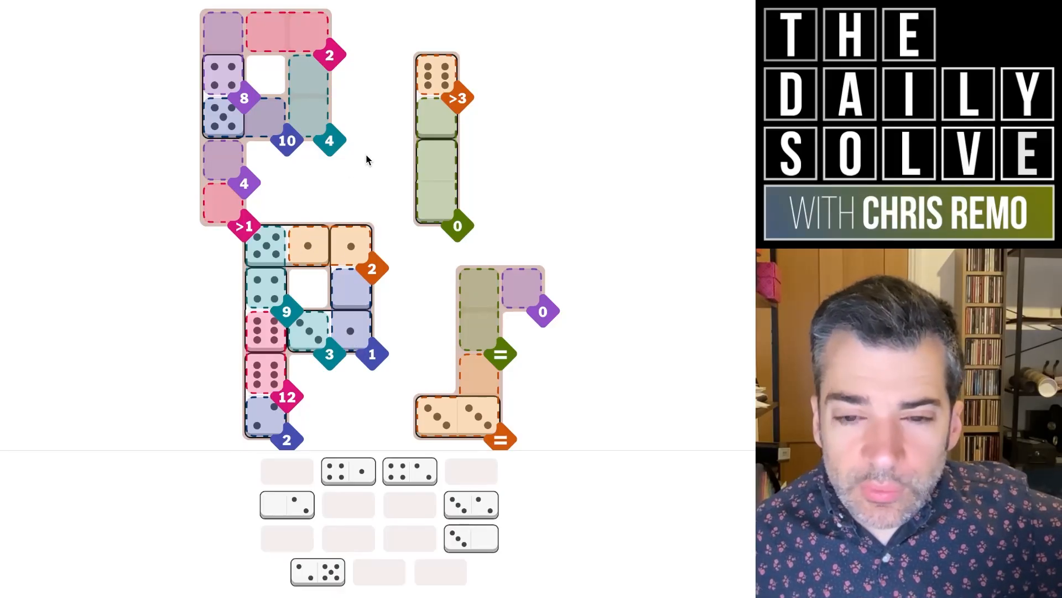
{"action": "mouse_move", "coordinate": [305, 132]}
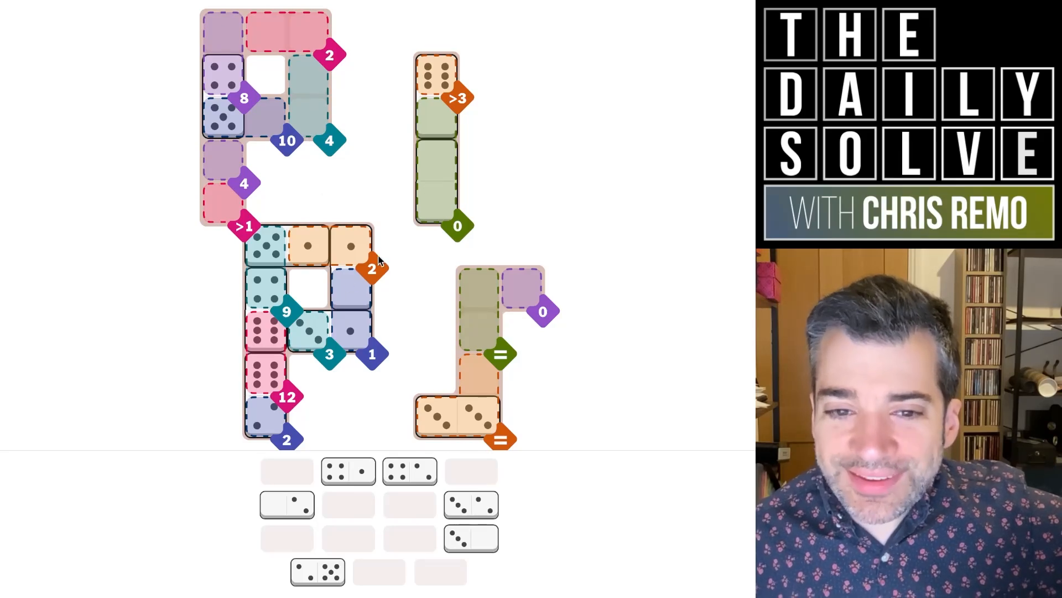
{"action": "mouse_move", "coordinate": [329, 332]}
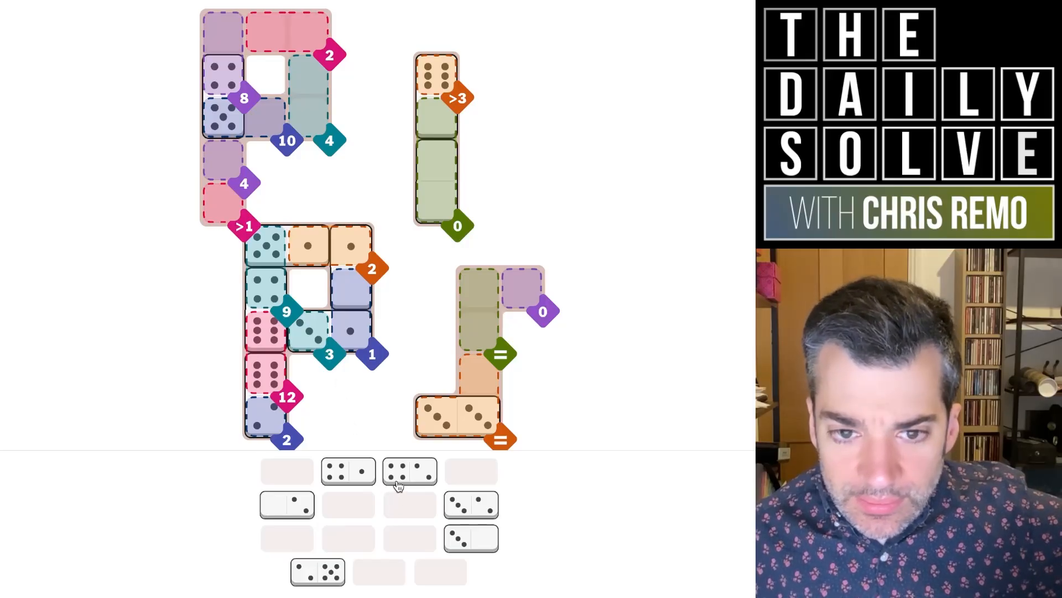
{"action": "mouse_move", "coordinate": [332, 579]}
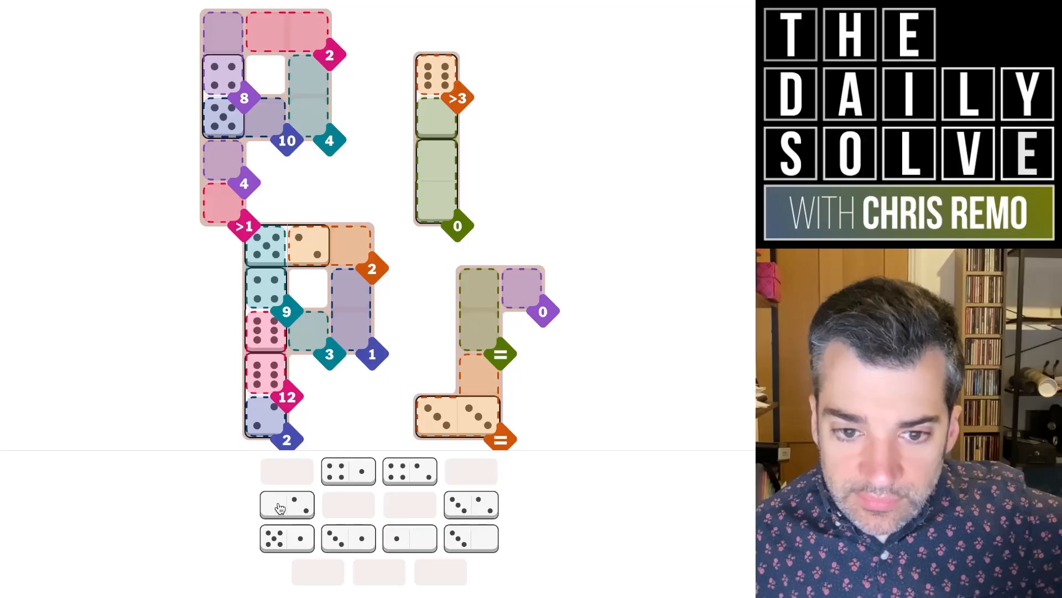
{"action": "mouse_move", "coordinate": [322, 361]}
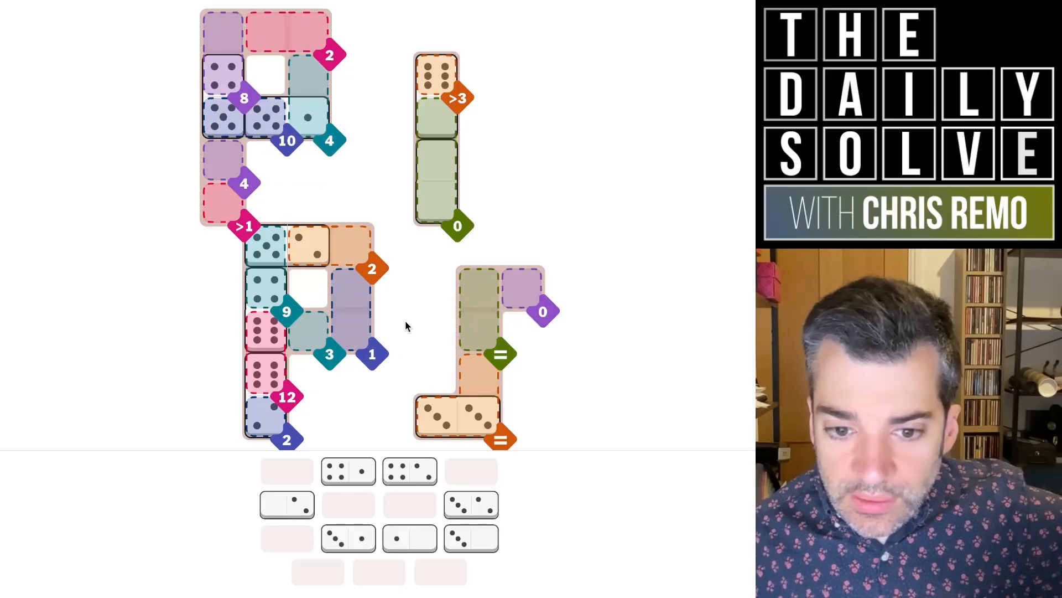
{"action": "mouse_move", "coordinate": [339, 249]}
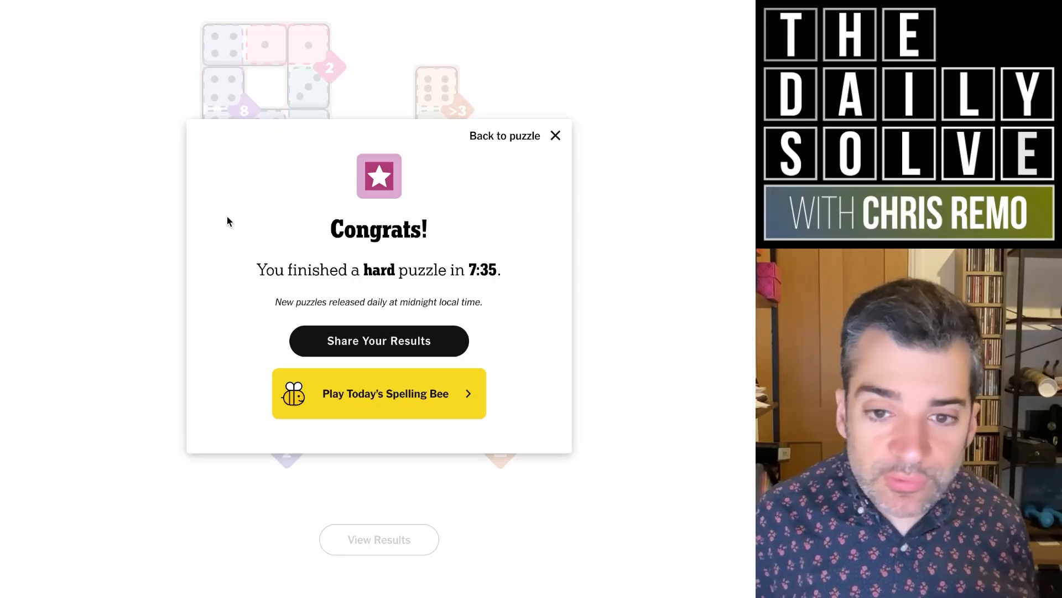
{"action": "mouse_move", "coordinate": [563, 143]}
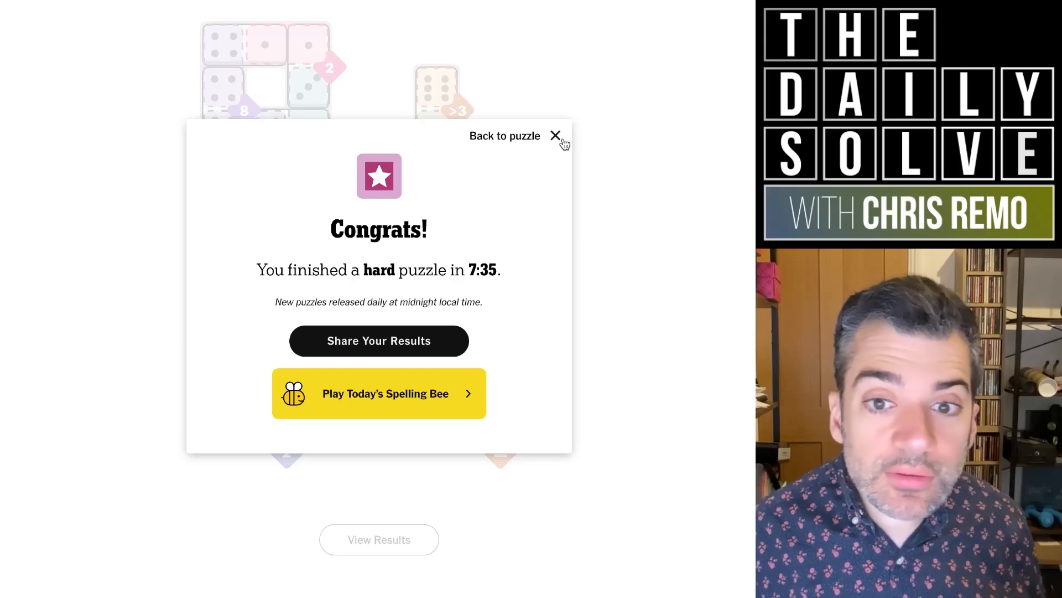
Dismiss the congratulations to reveal the fully solved hard board
{"action": "left_click", "coordinate": [554, 135]}
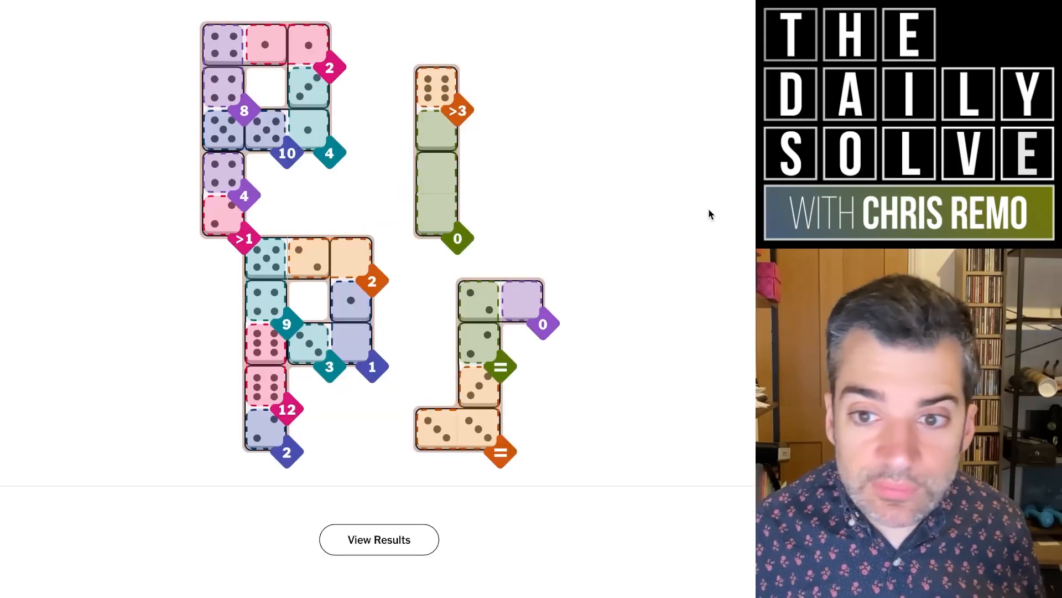